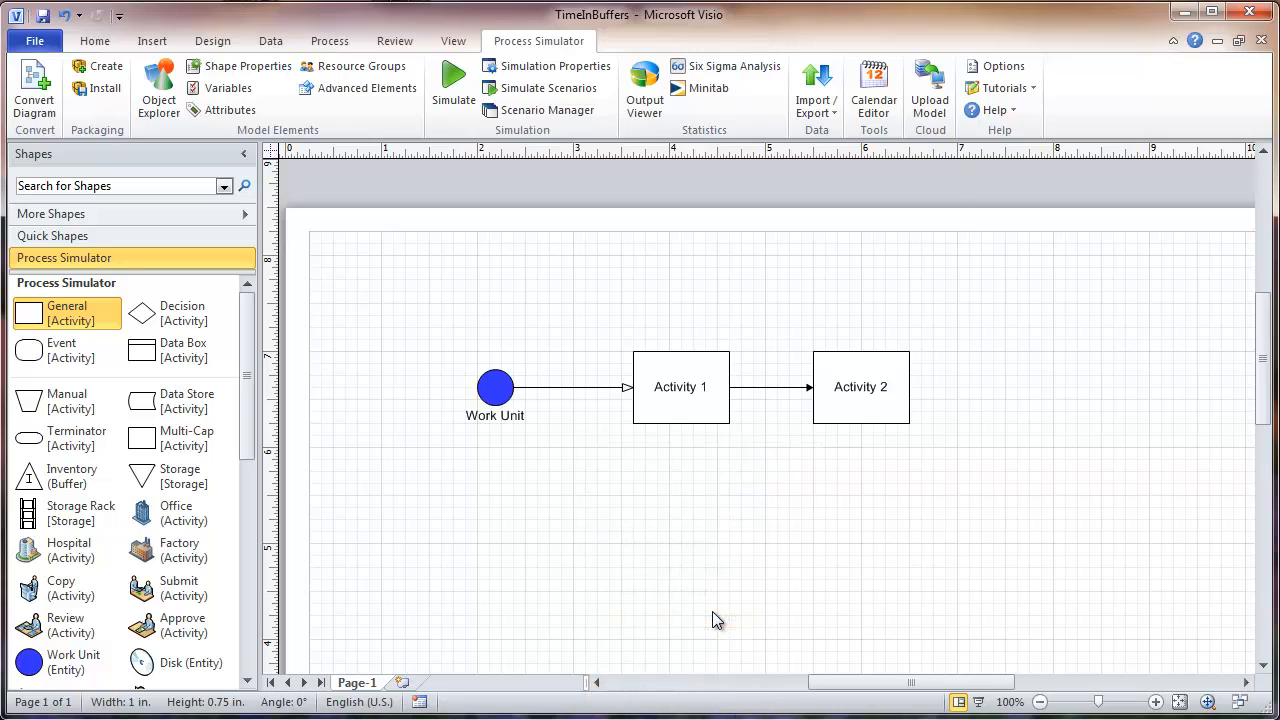
Step: Review the model's variables and attributes lists, then close the elements list
left_click(228, 88)
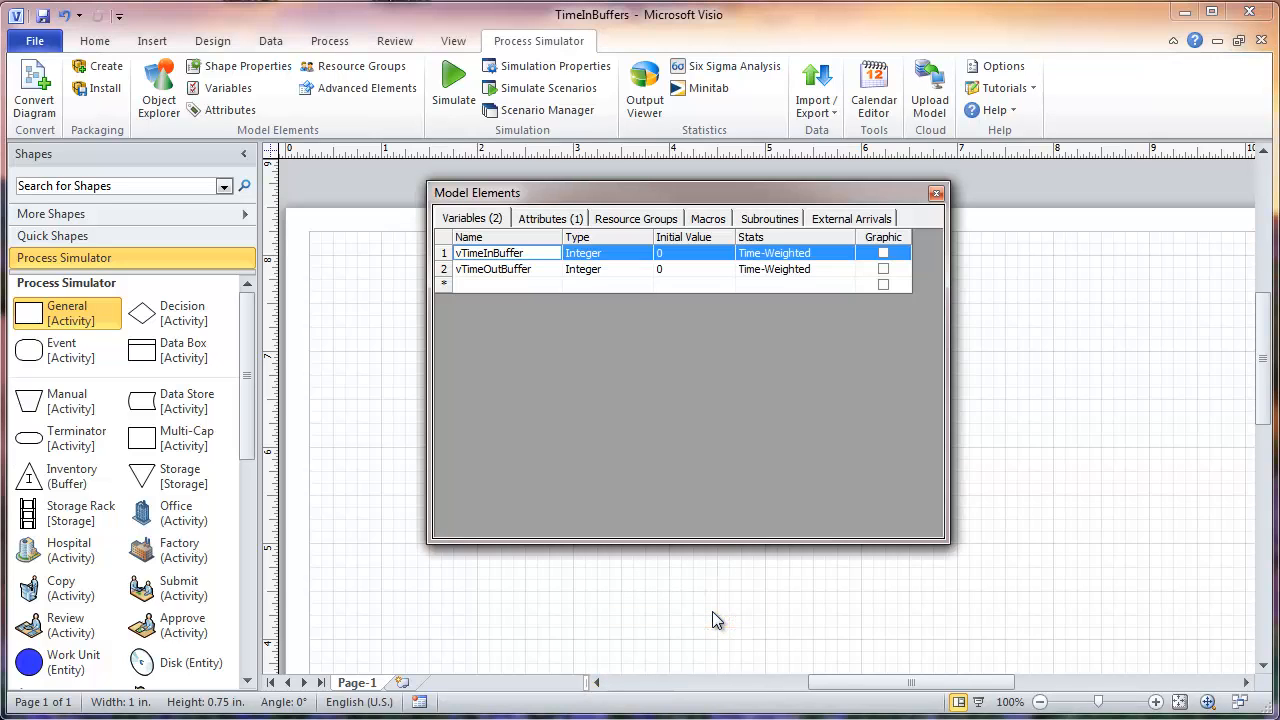
mouse_move(645, 385)
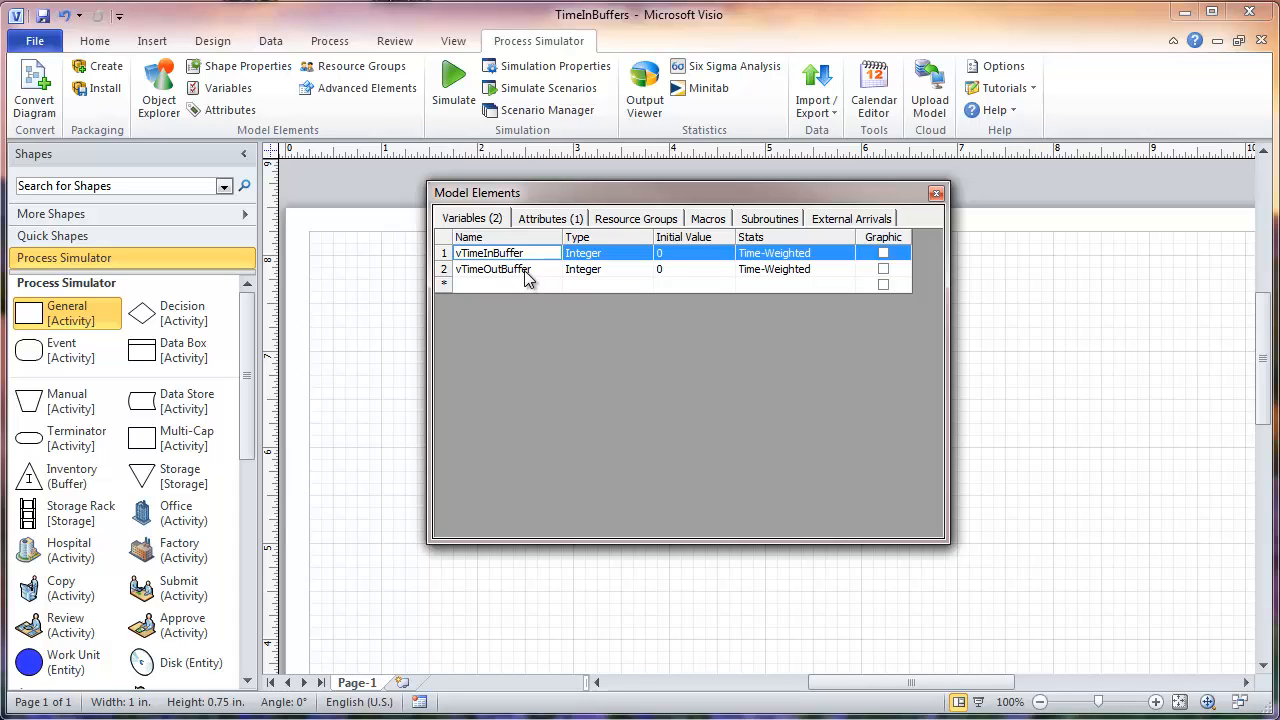
mouse_move(520, 271)
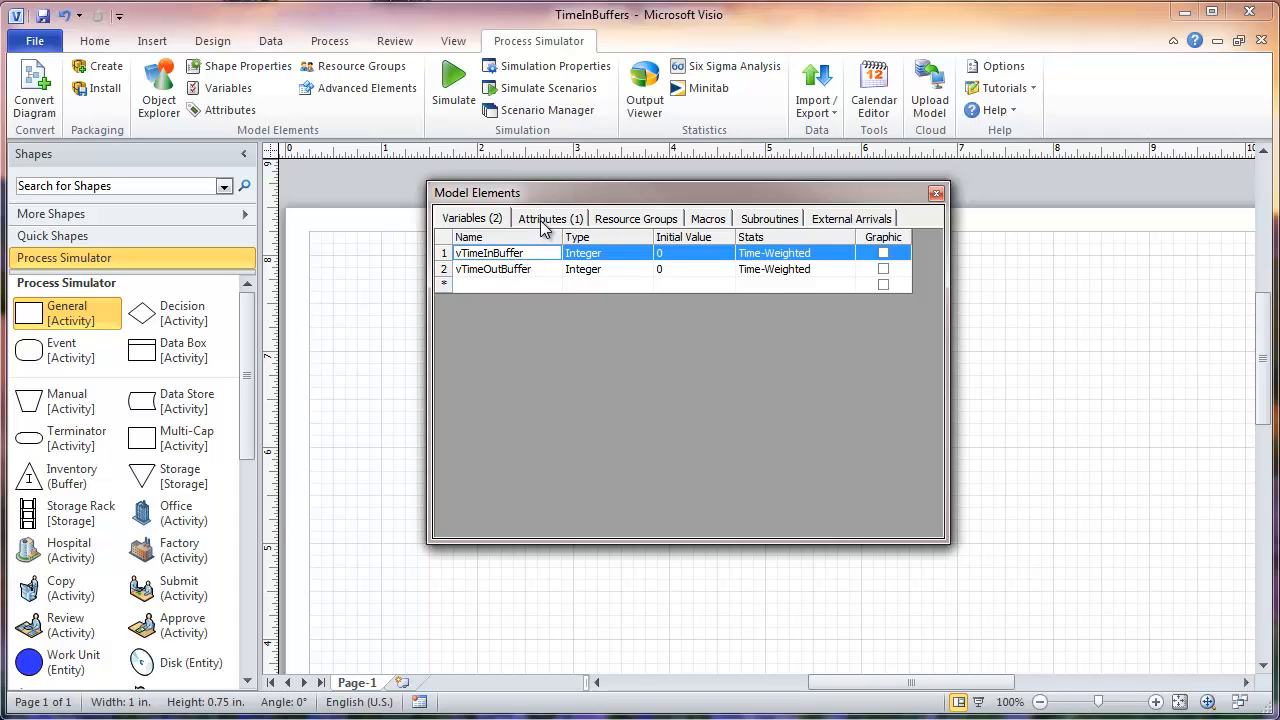
left_click(549, 218)
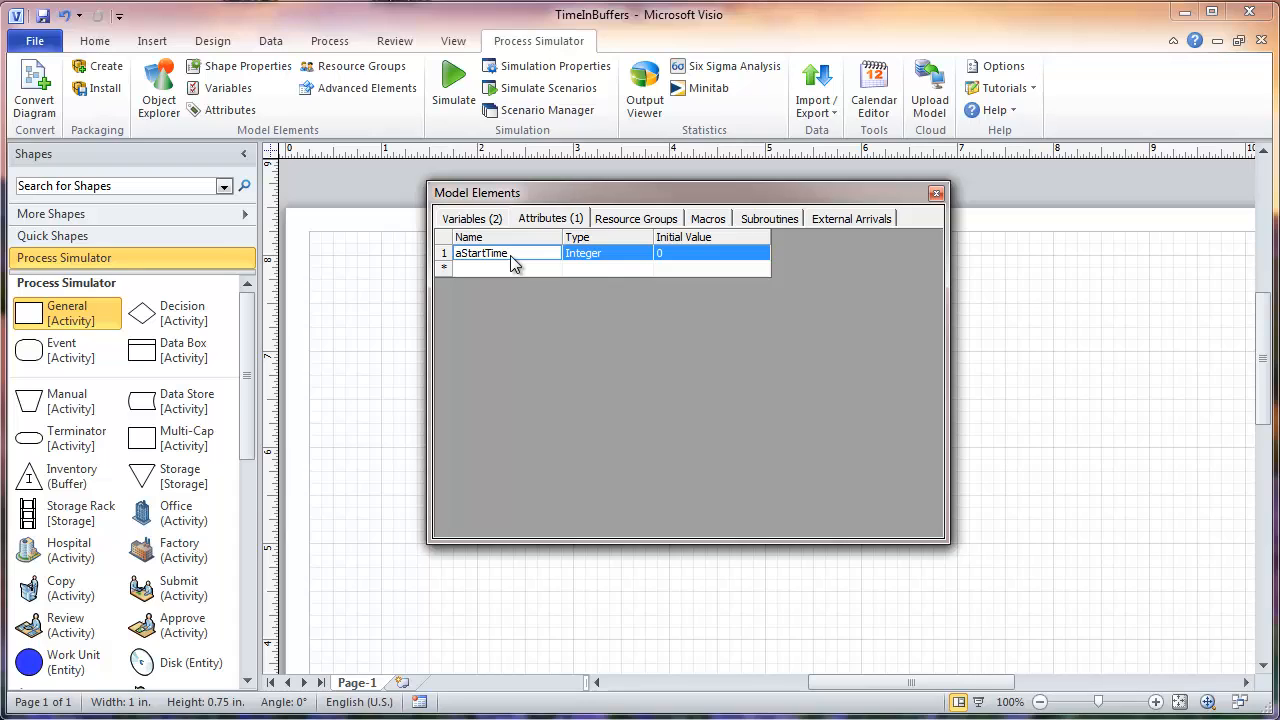
mouse_move(780, 242)
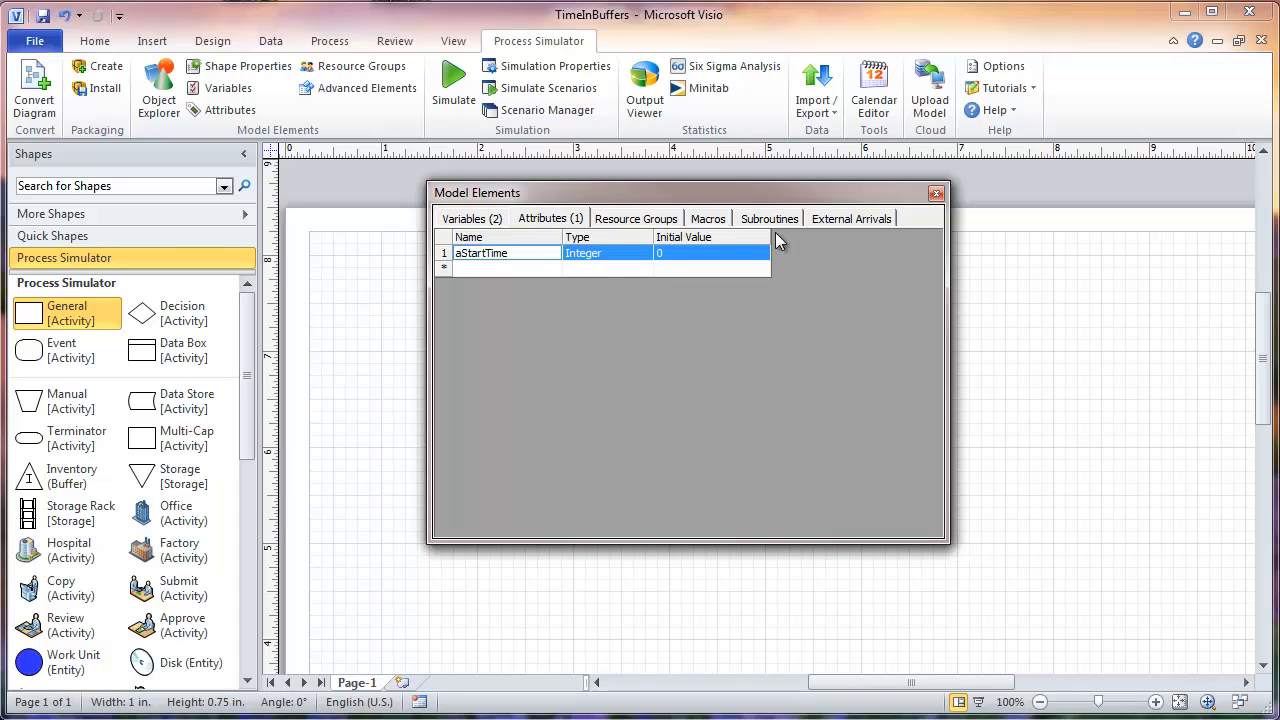
left_click(935, 193)
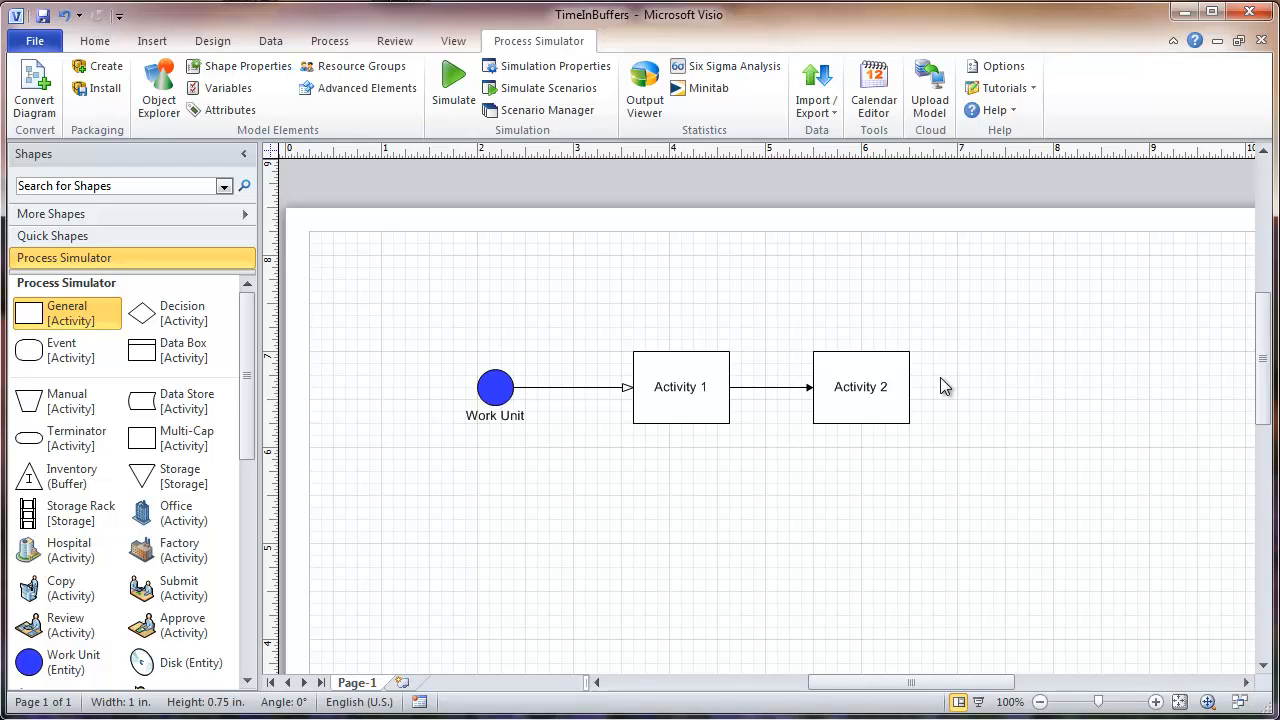
mouse_move(942, 432)
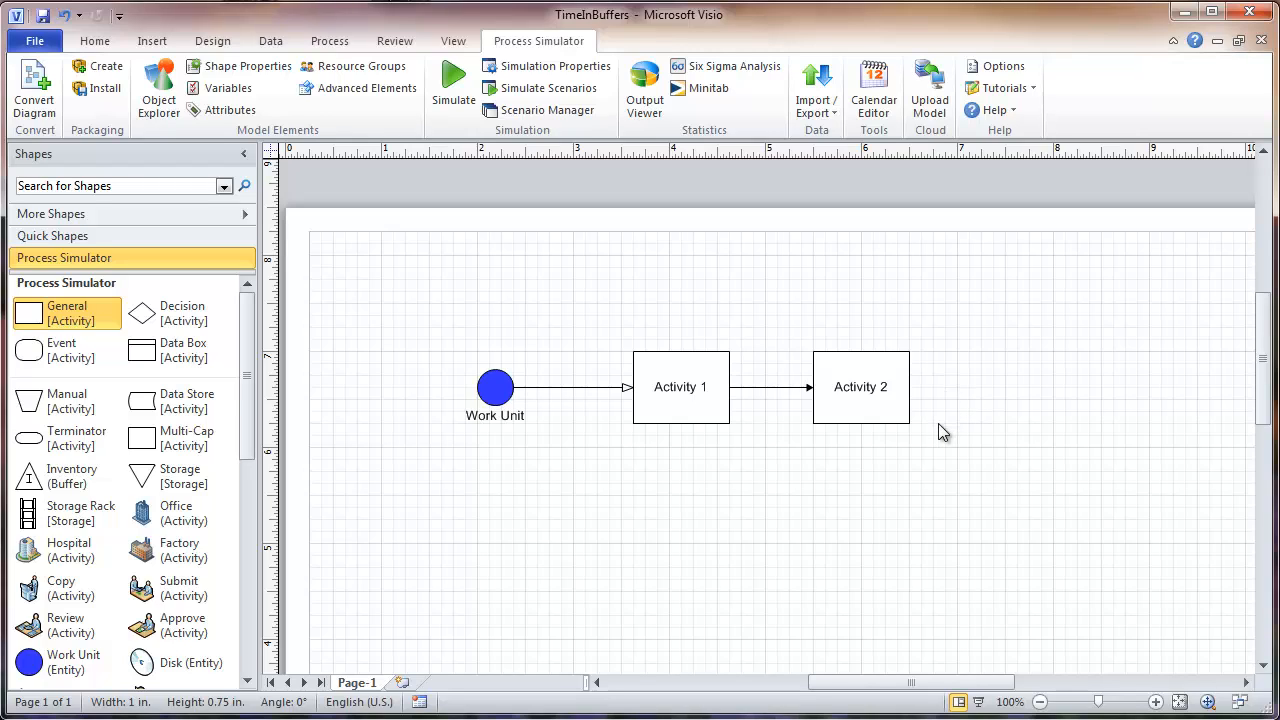
mouse_move(853, 438)
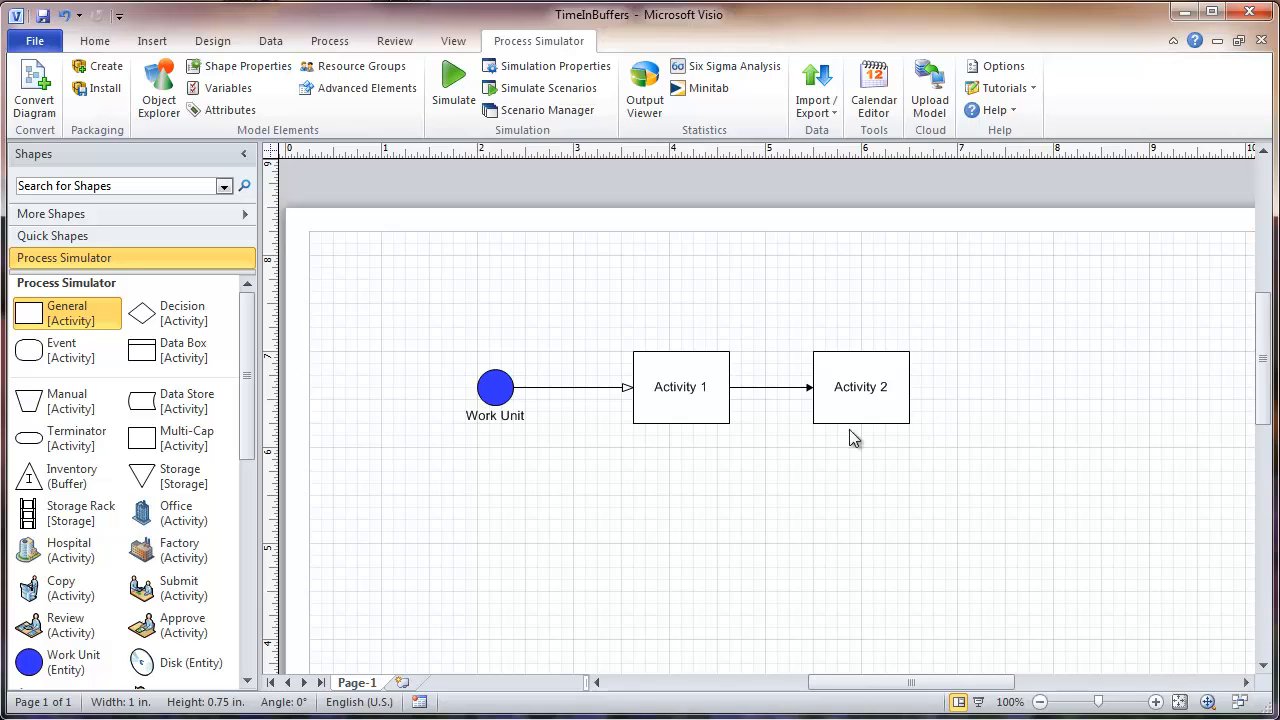
Step: Inspect the arrival into Activity 1's logic unchanged, then bring up Activity 1's logic
left_click(585, 388)
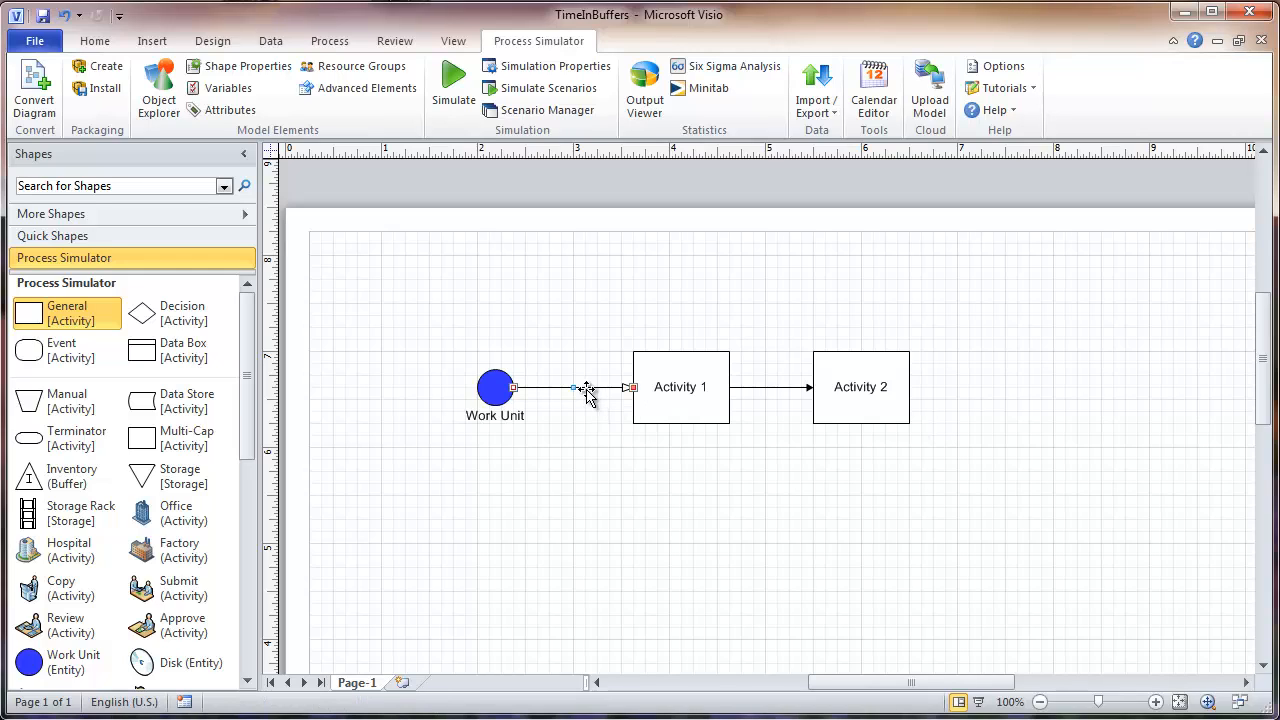
right_click(585, 388)
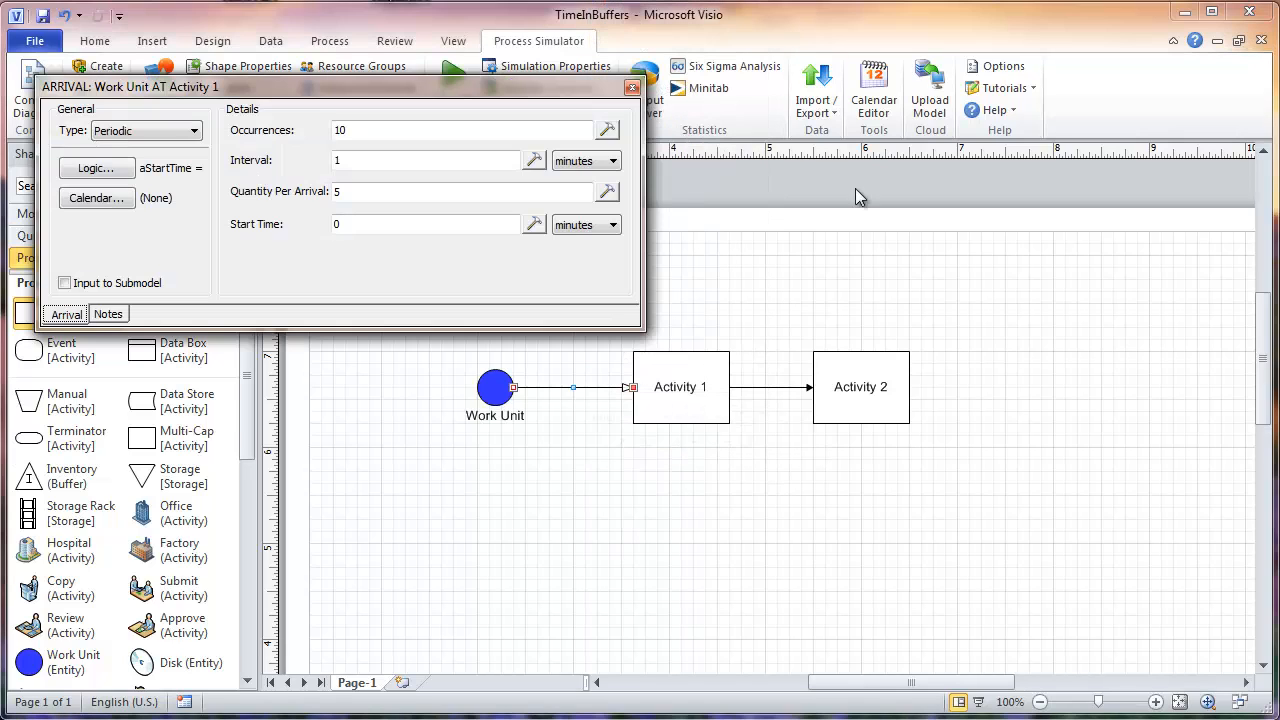
left_click(96, 167)
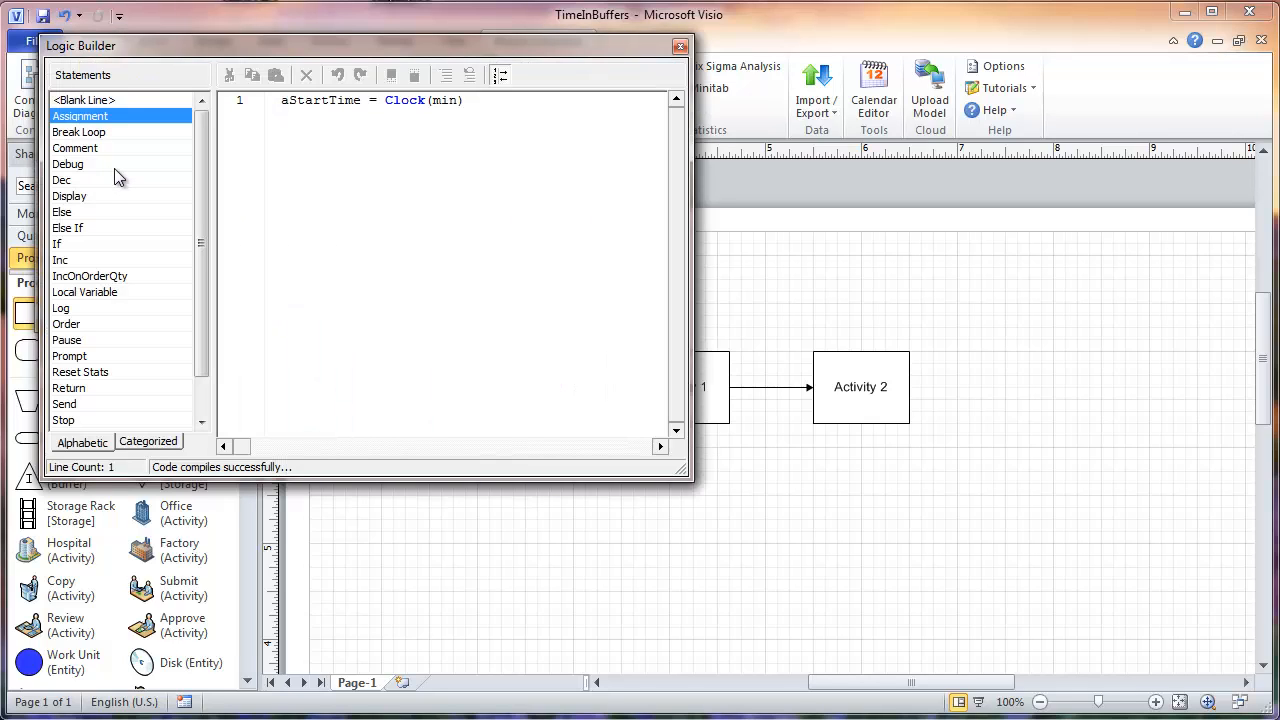
mouse_move(303, 195)
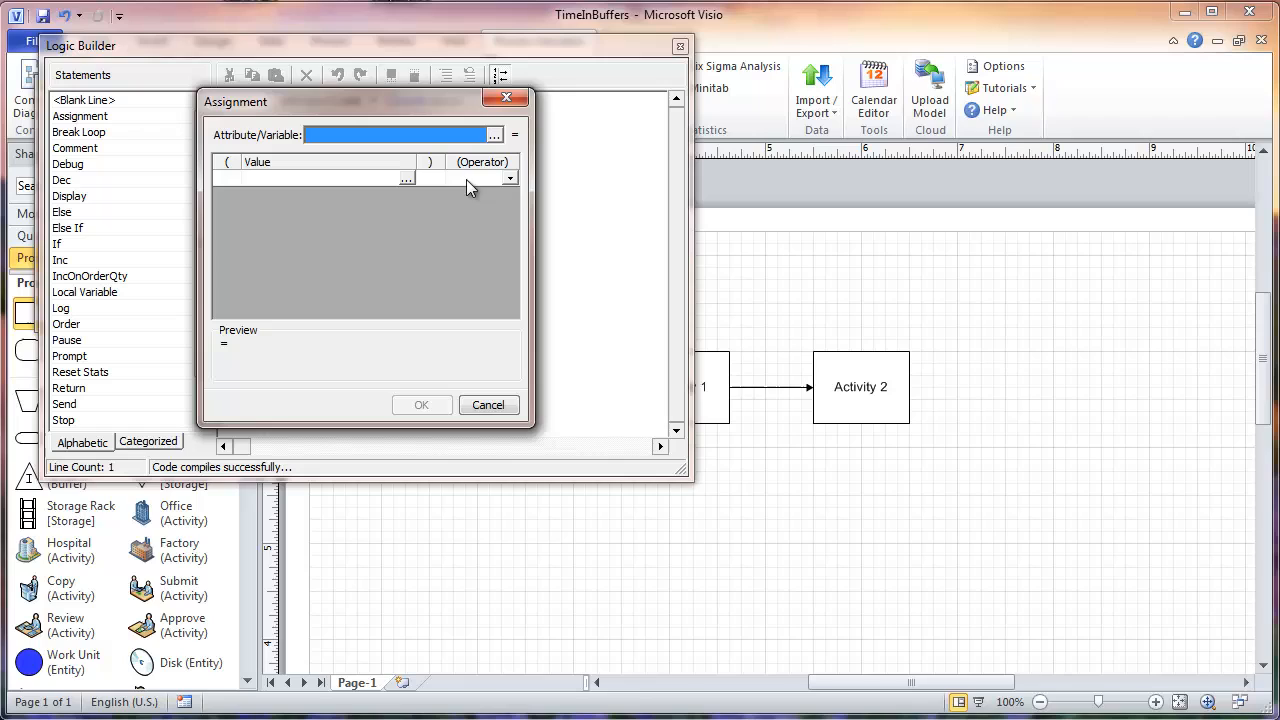
mouse_move(388, 216)
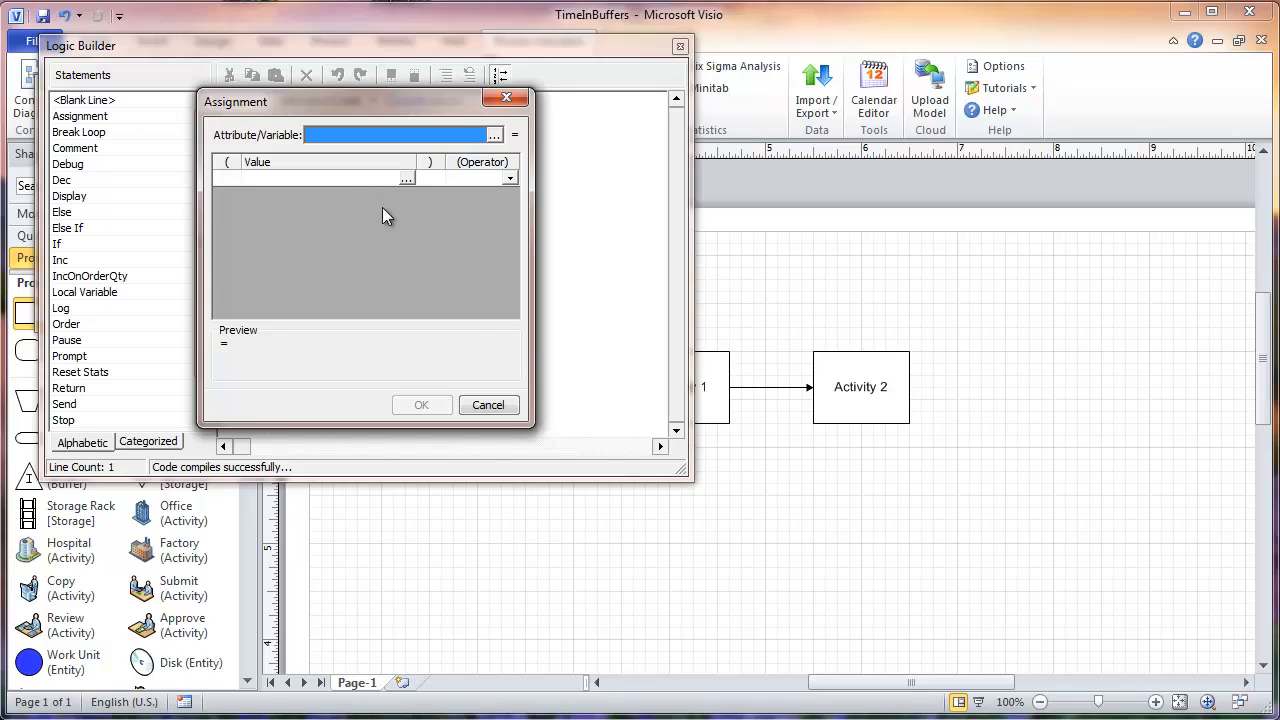
left_click(421, 404)
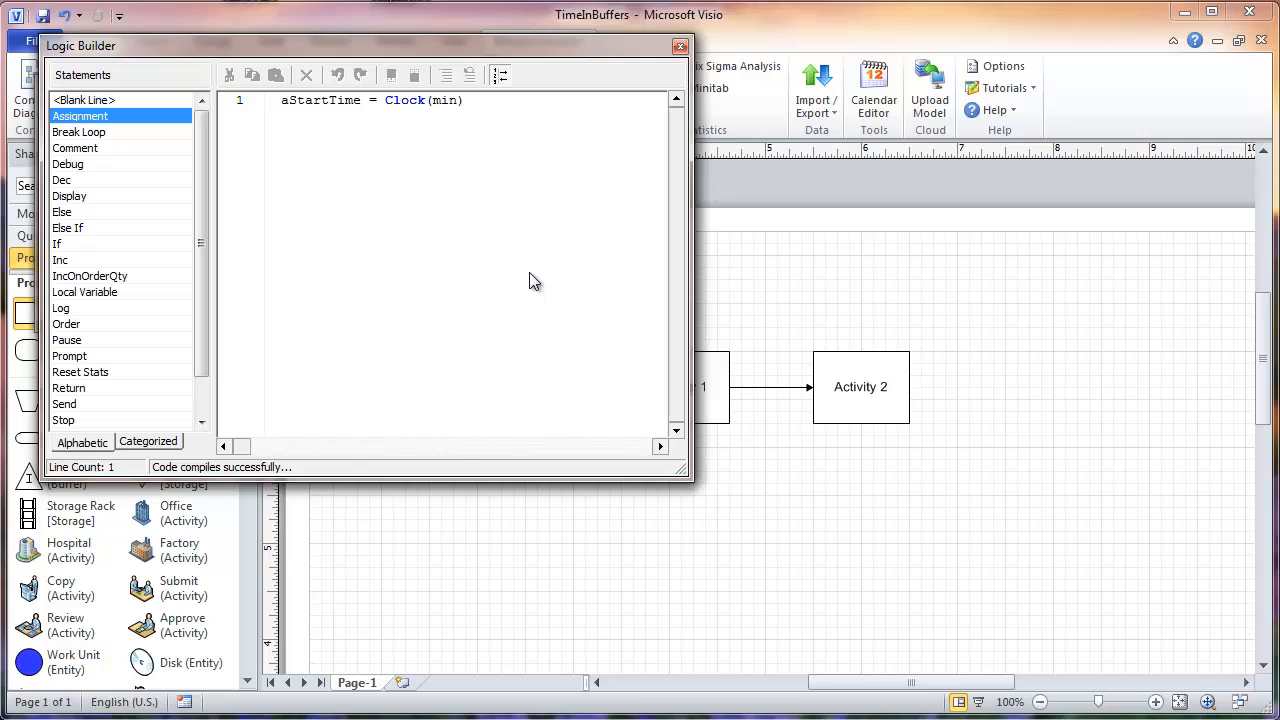
mouse_move(352, 113)
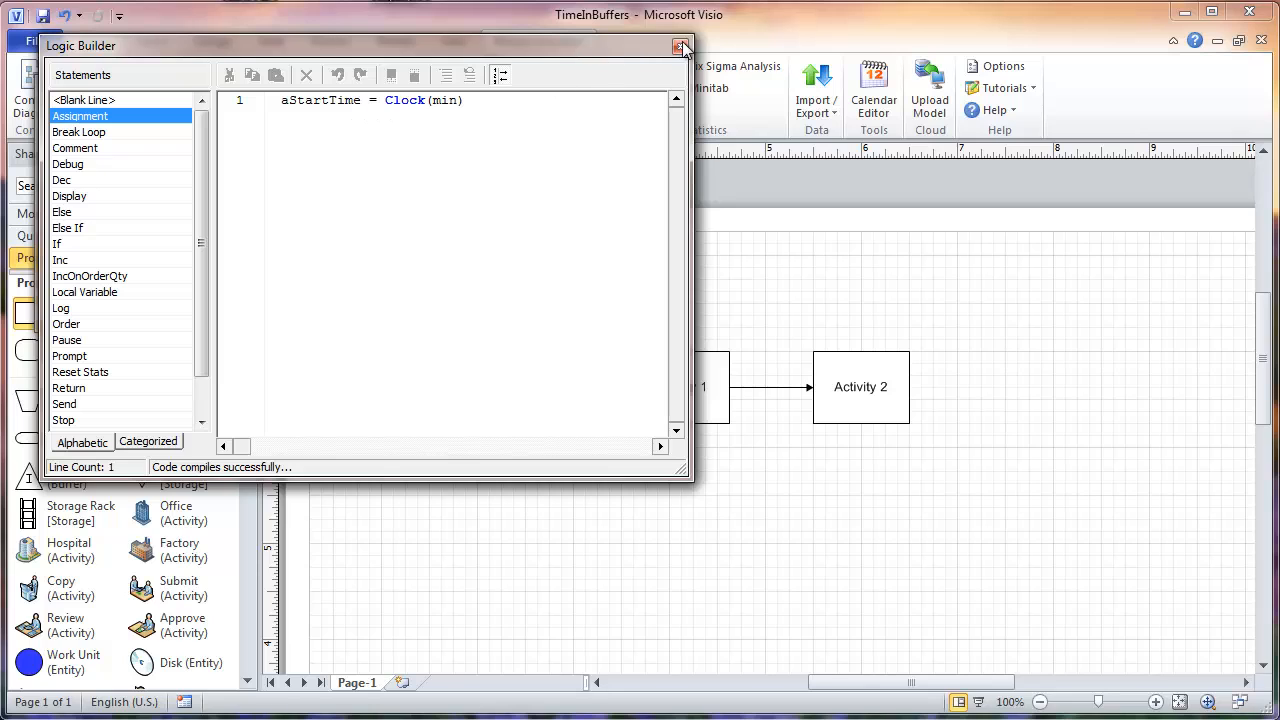
left_click(684, 46)
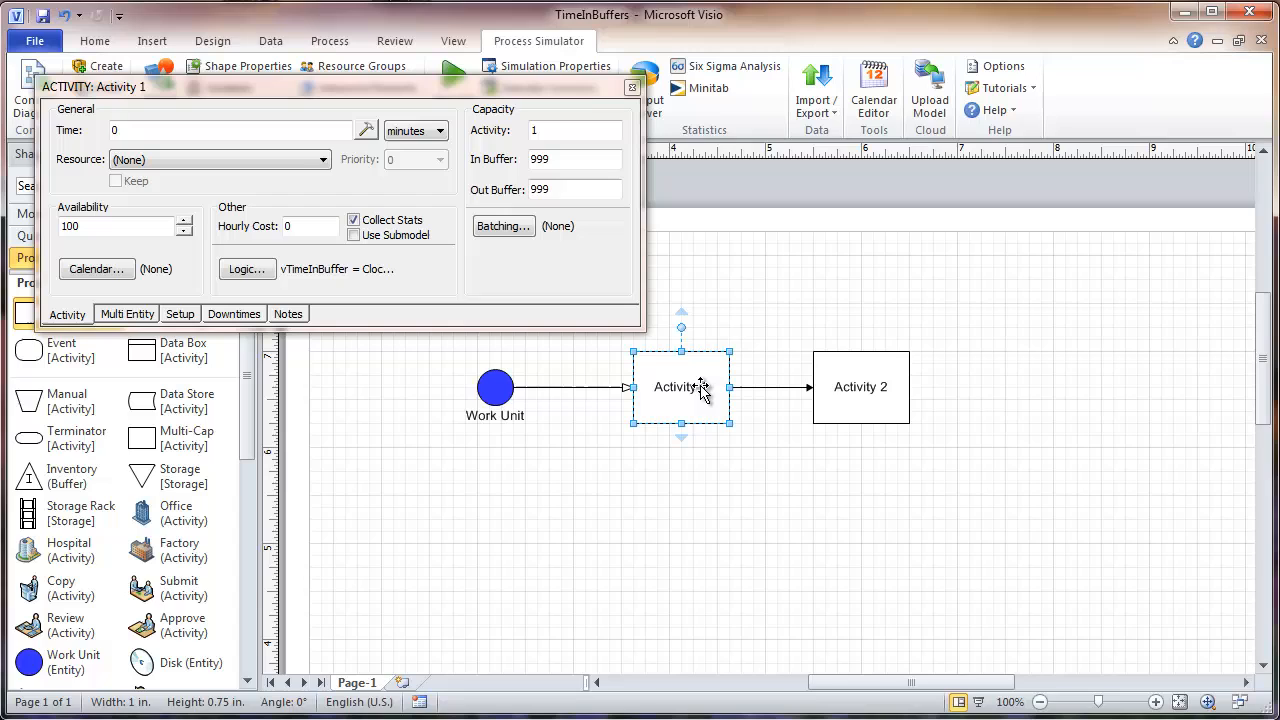
mouse_move(468, 221)
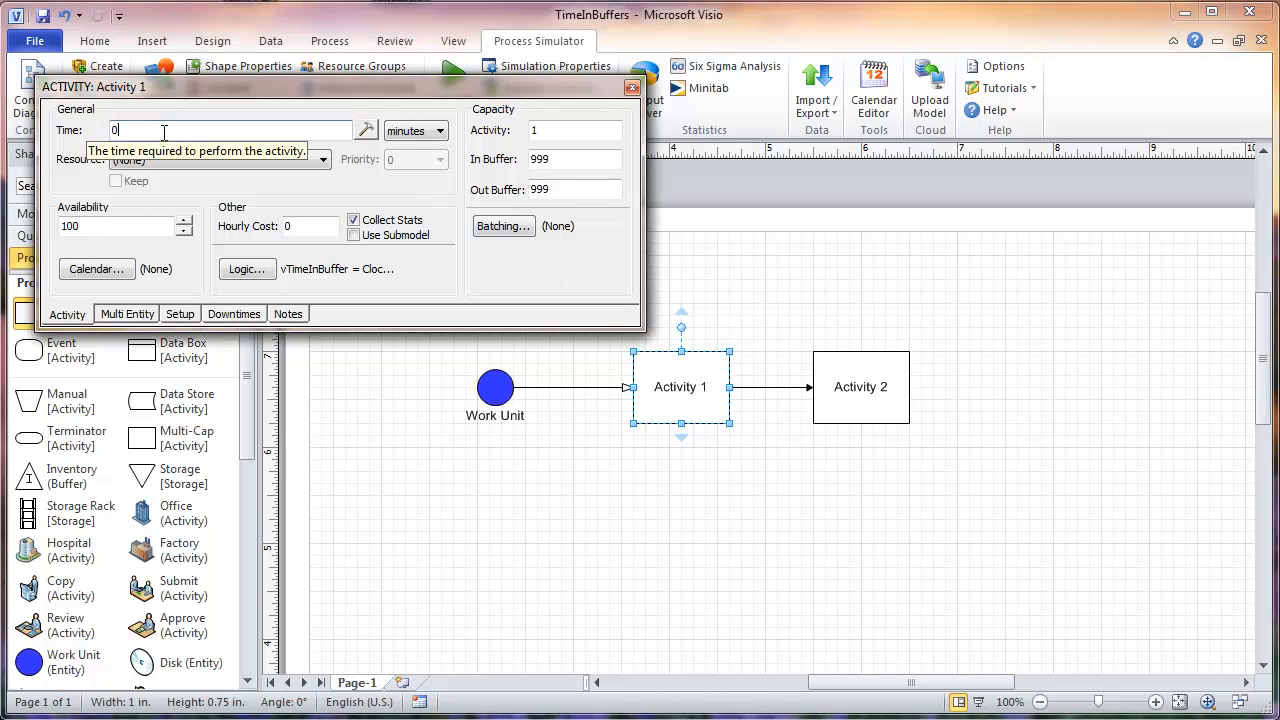
mouse_move(165, 155)
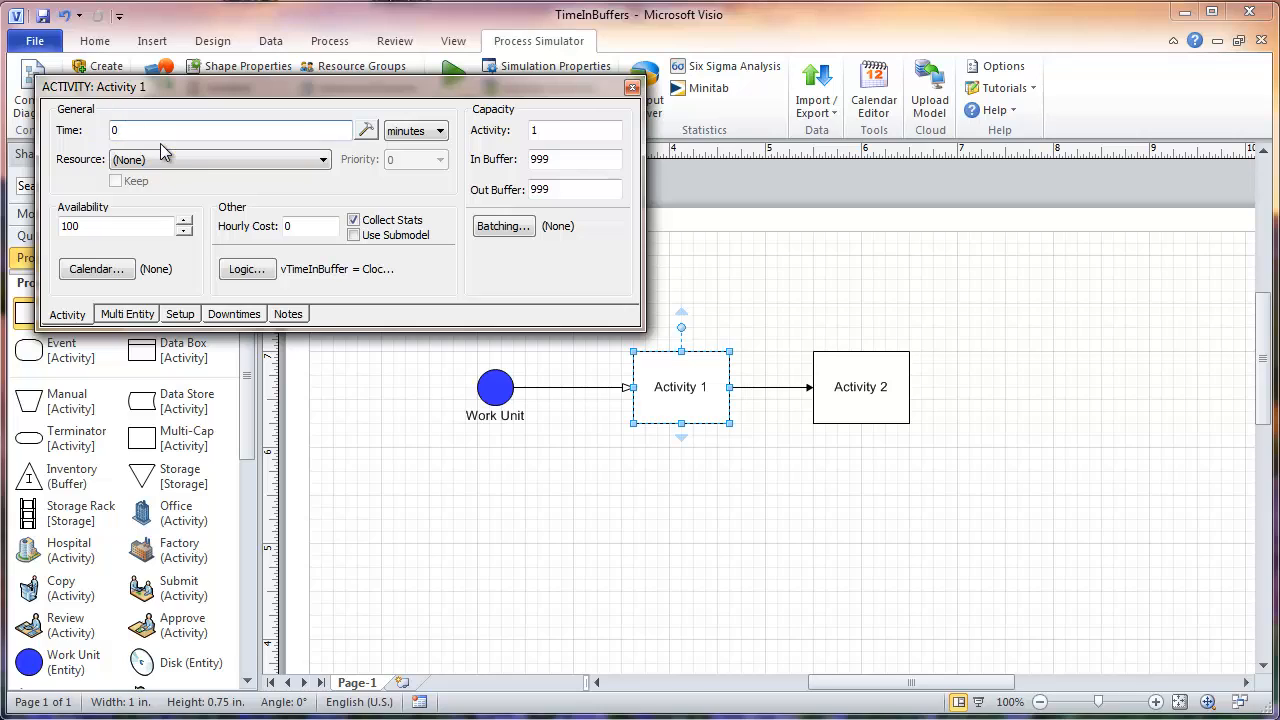
mouse_move(190, 160)
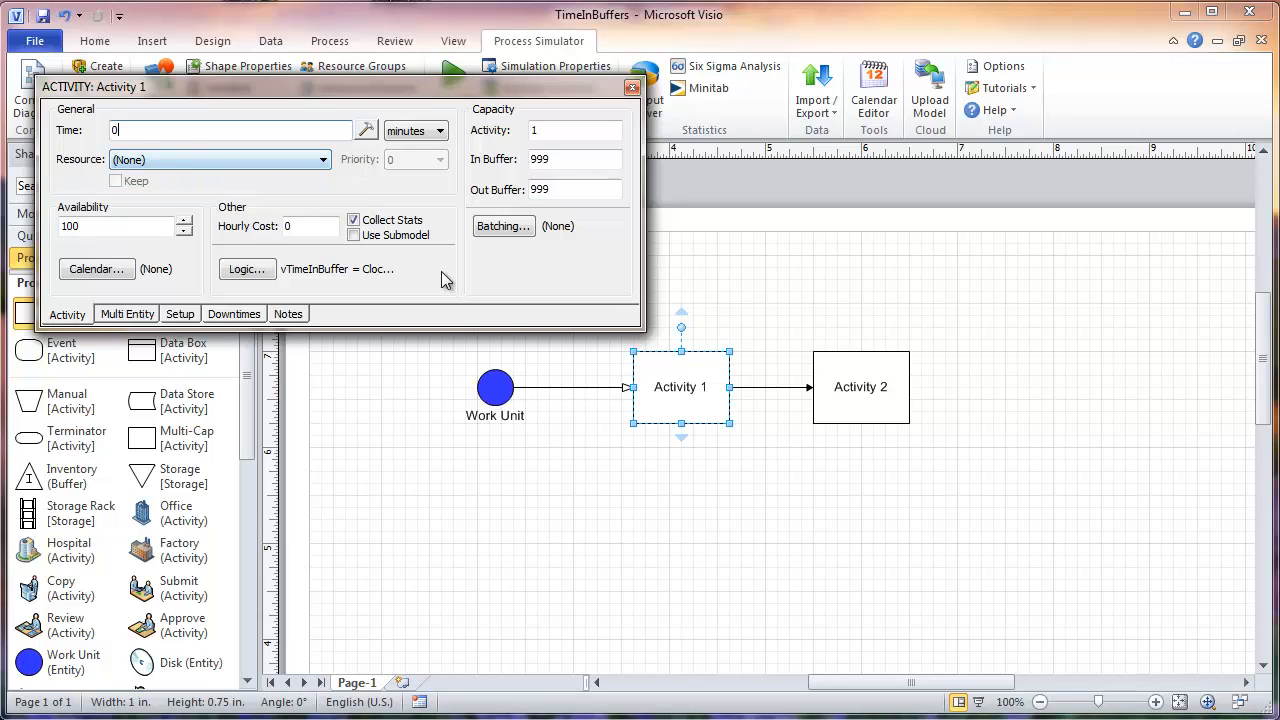
mouse_move(247, 269)
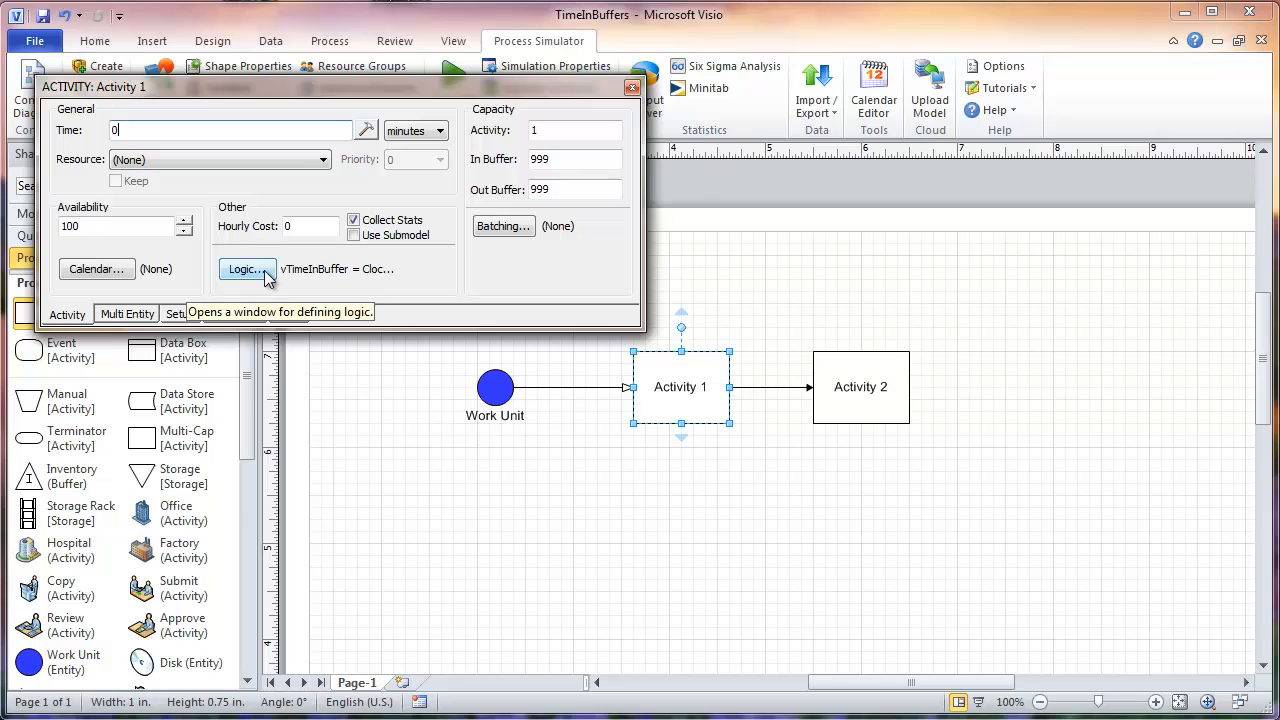
left_click(245, 268)
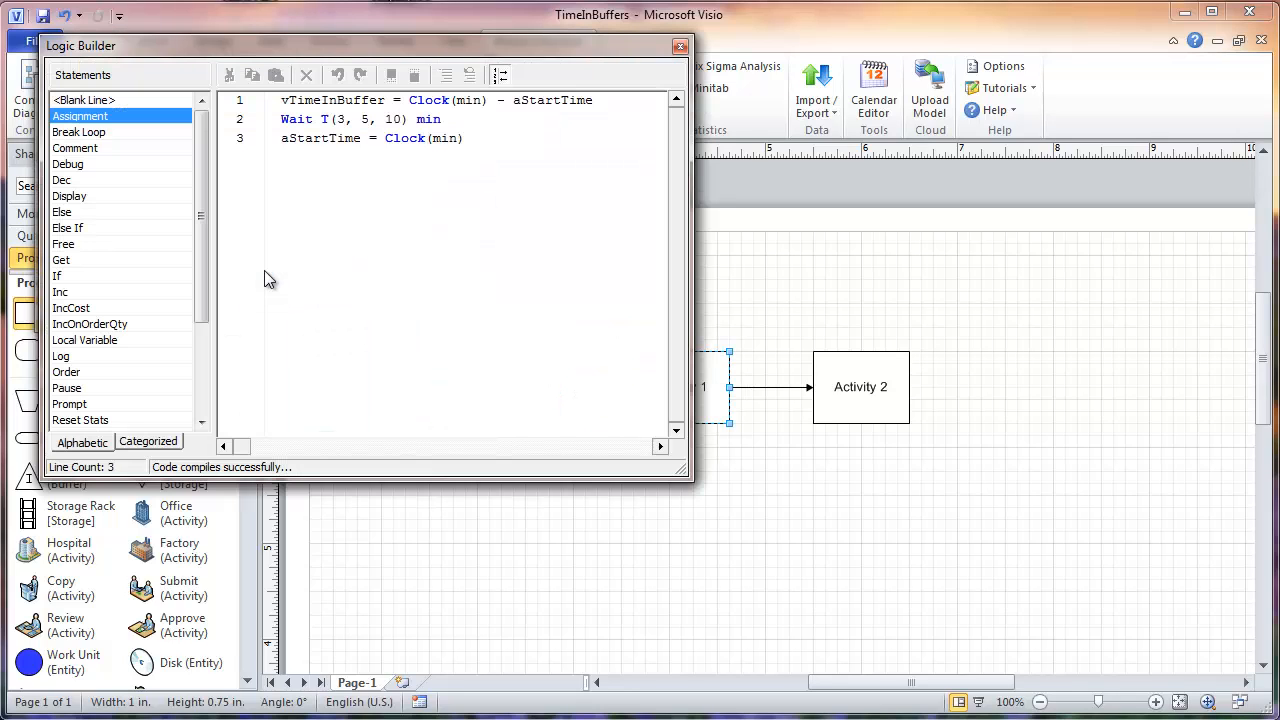
mouse_move(385, 103)
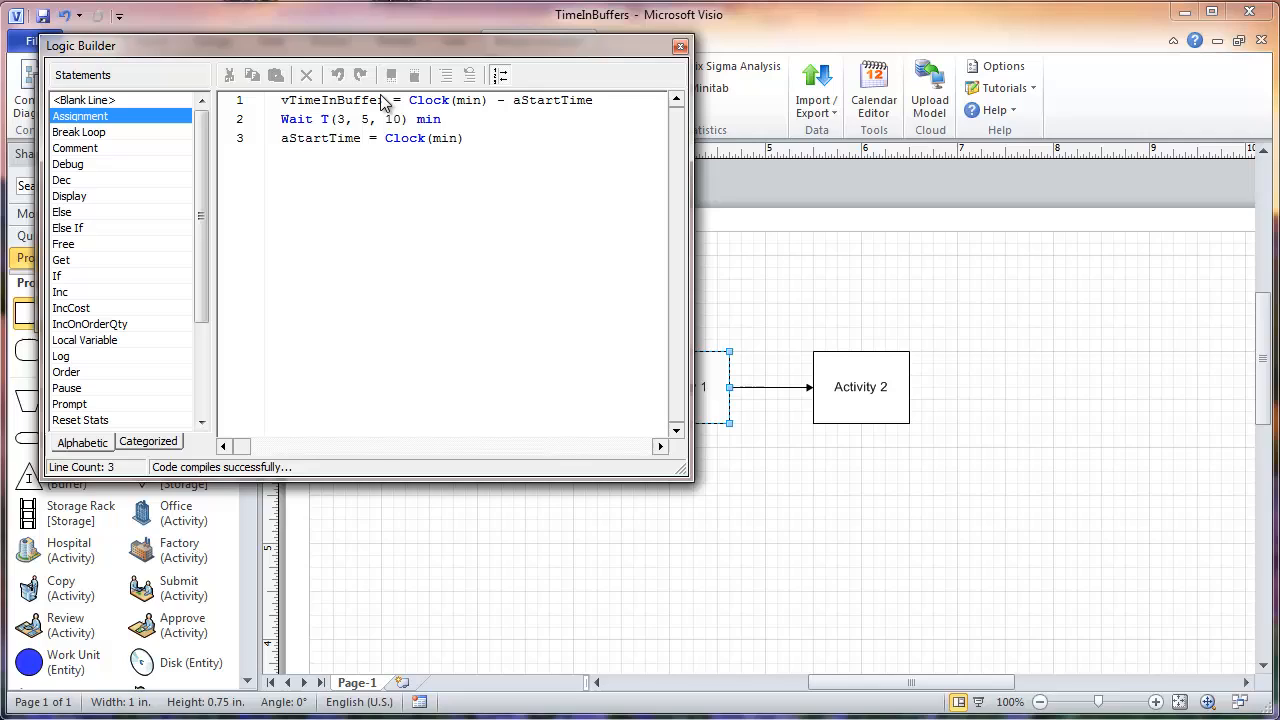
Step: Check the vTimeInBuffer assignment and Wait T(3, 5, 10) lines, then close Activity 1's logic
left_click(435, 99)
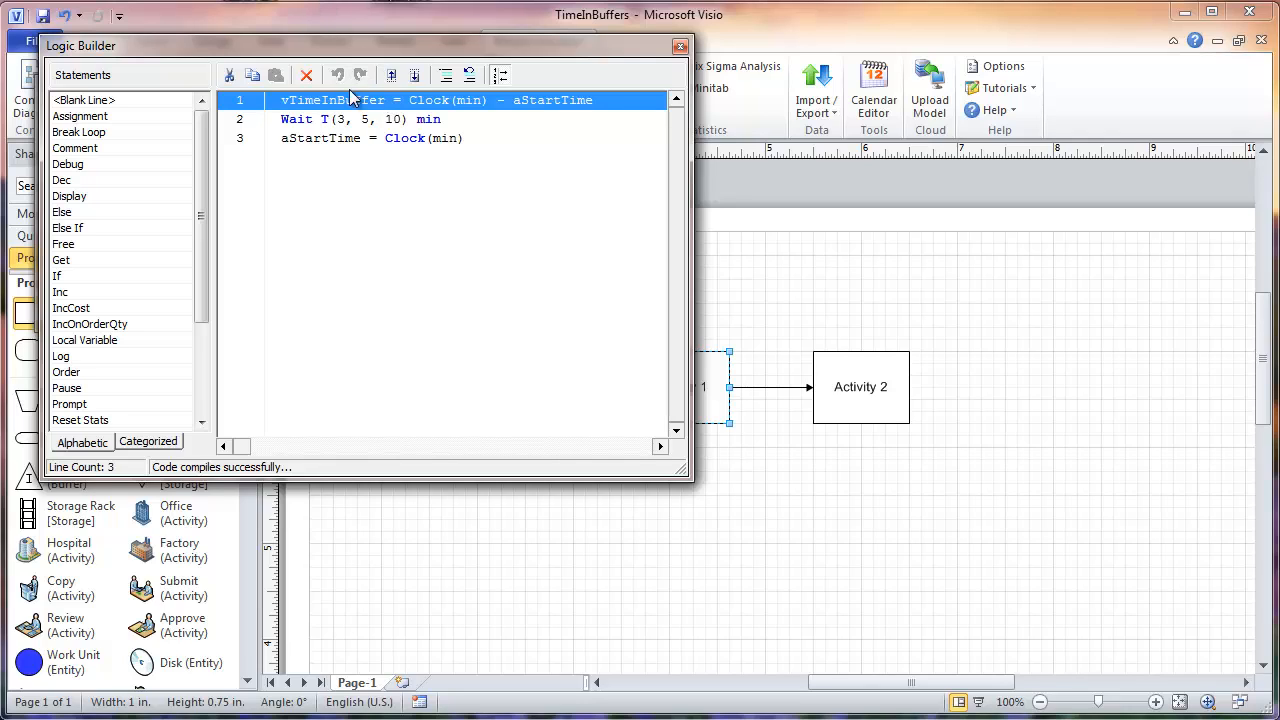
left_click(360, 119)
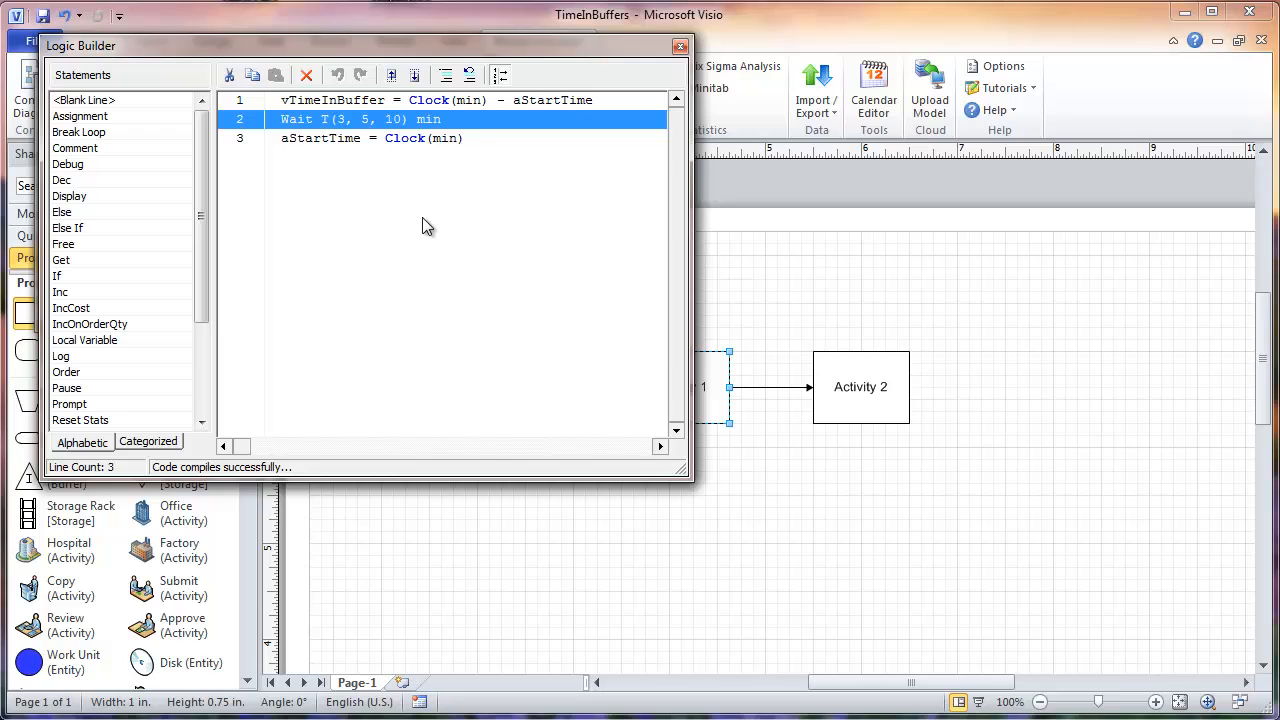
left_click(370, 138)
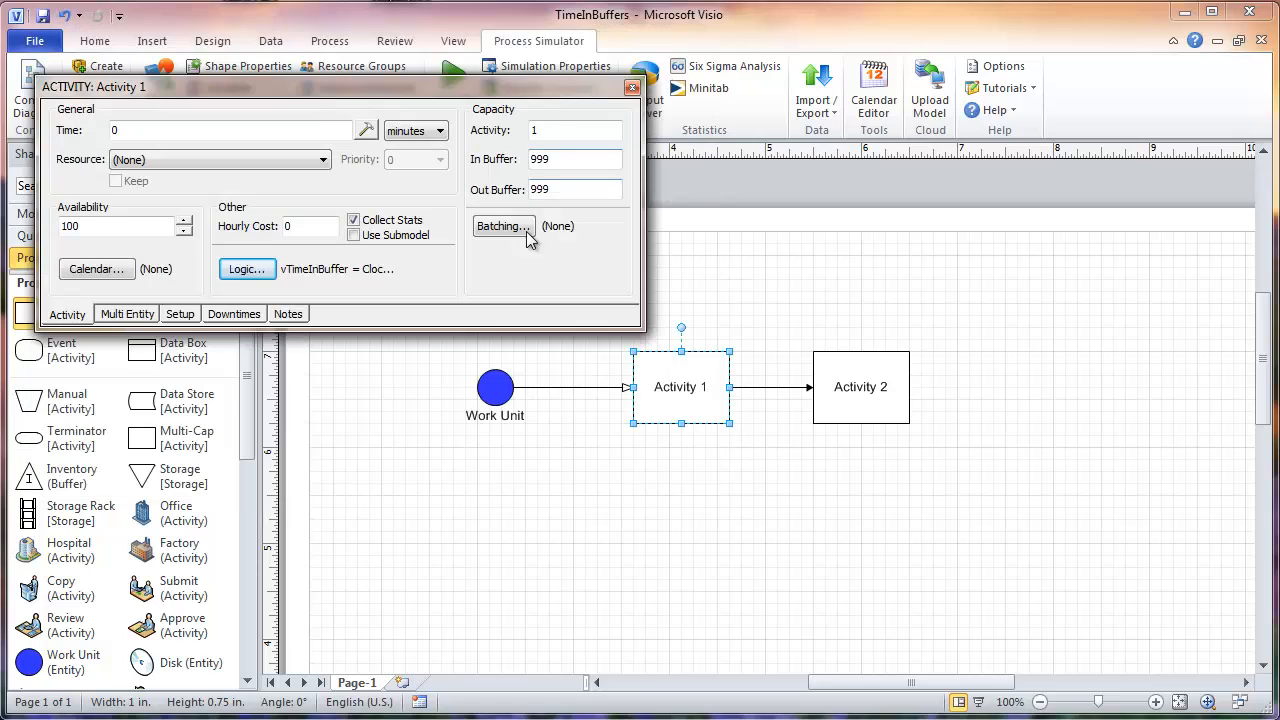
mouse_move(705, 305)
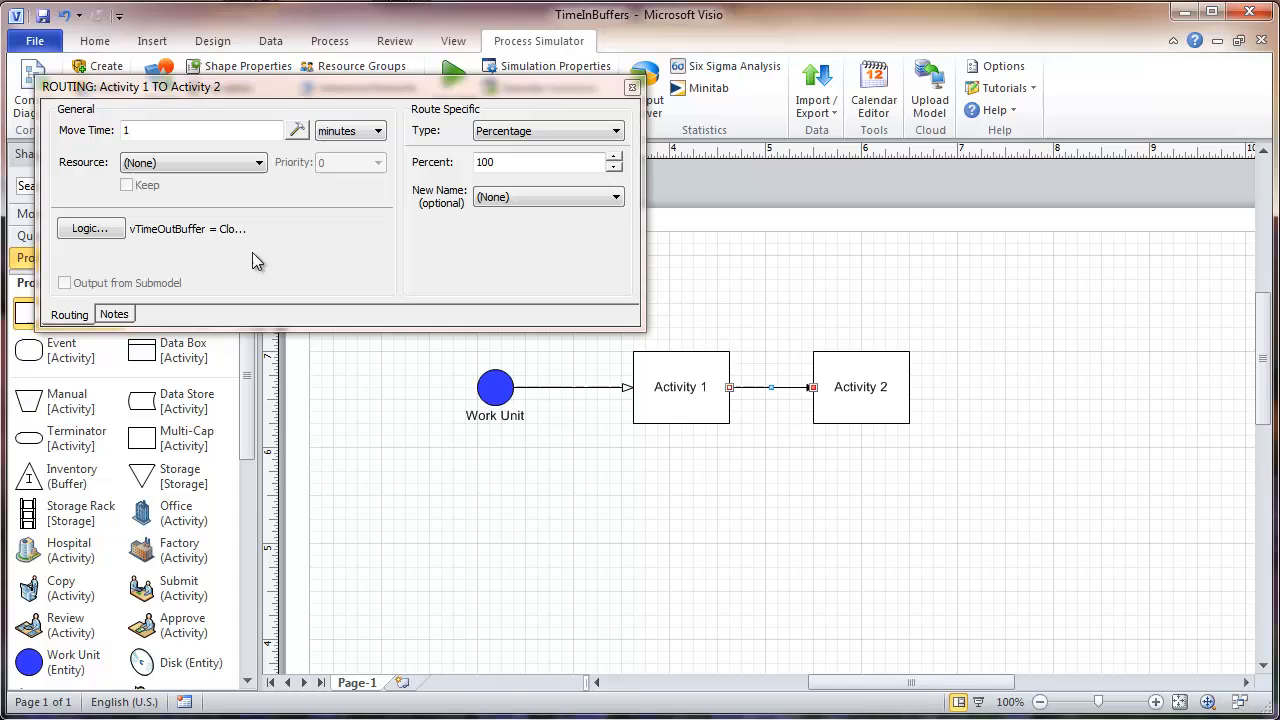
Step: Show the Activity 1 to Activity 2 route logic: vTimeOutBuffer = Clock(min) - aStartTime
left_click(86, 228)
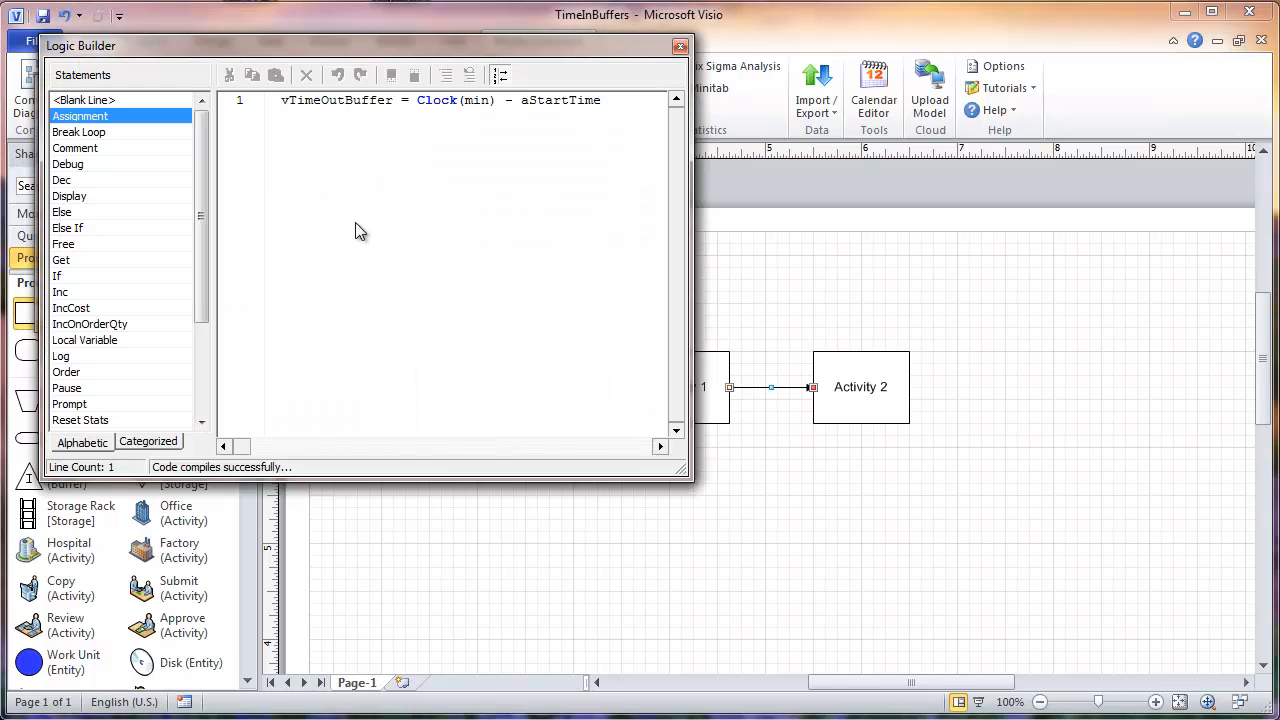
mouse_move(313, 124)
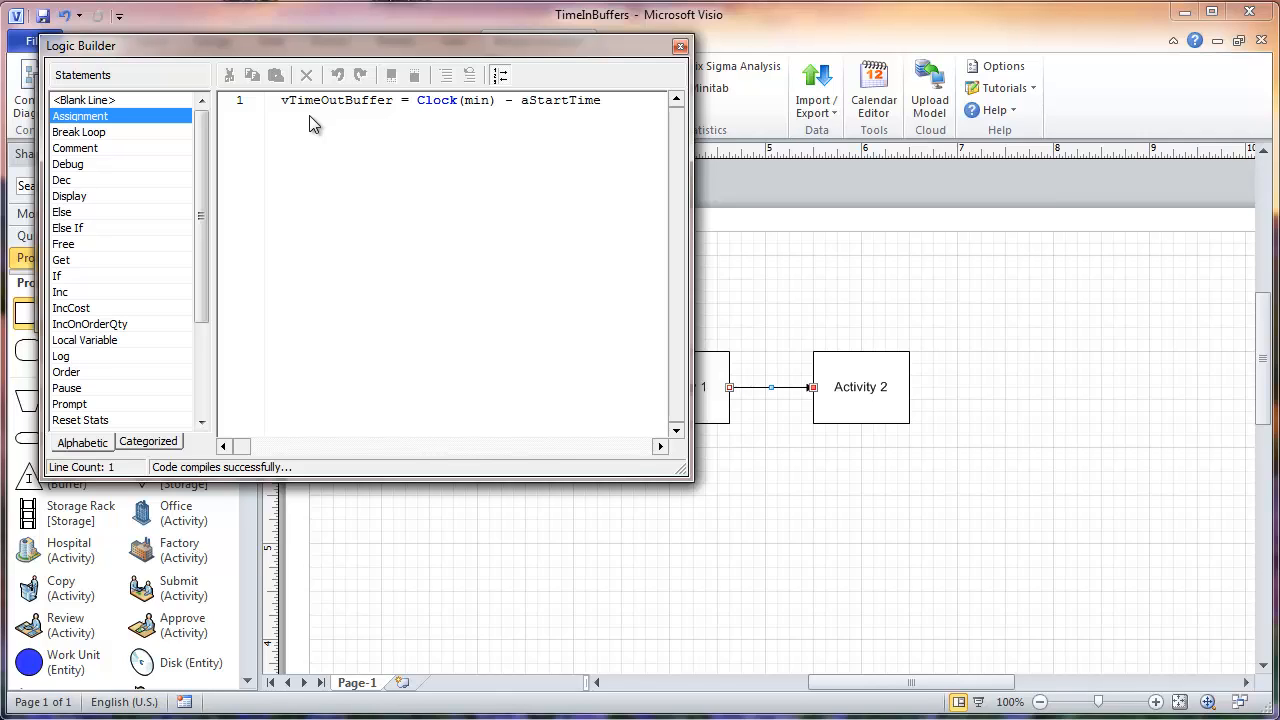
mouse_move(508, 122)
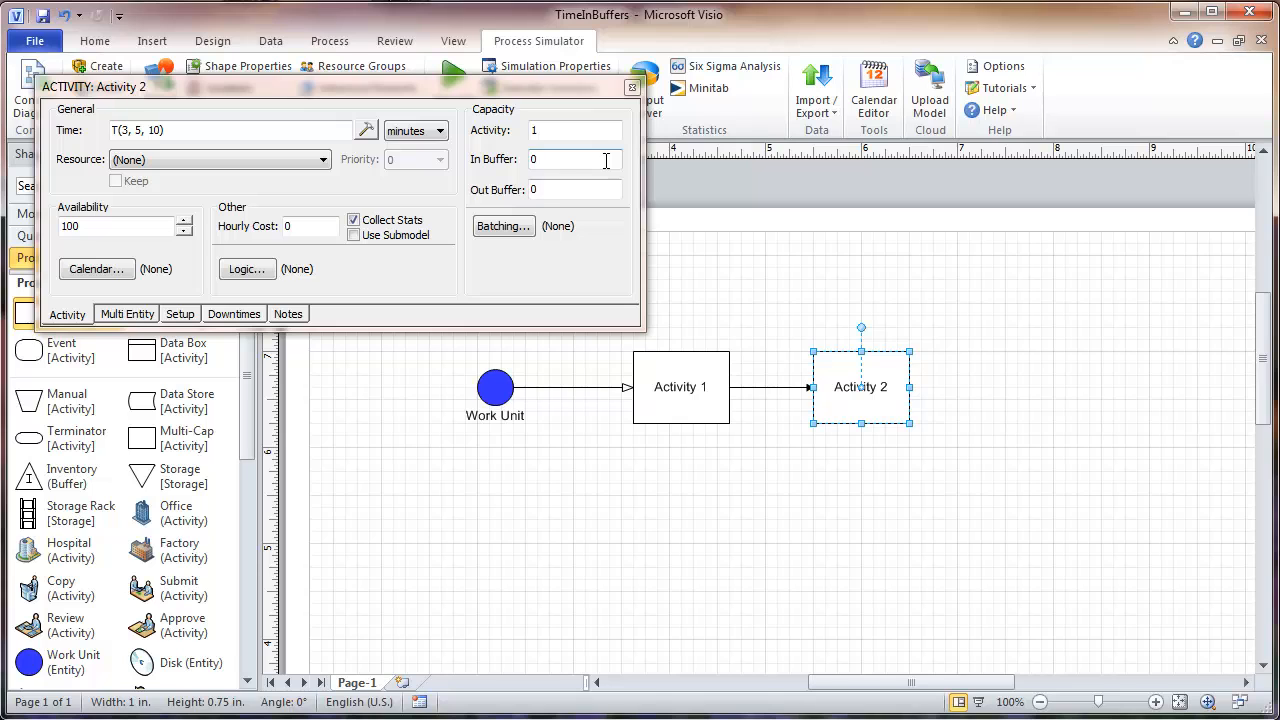
Step: Close Activity 2's properties, run the simulation at maximum speed, and view the results
left_click(632, 87)
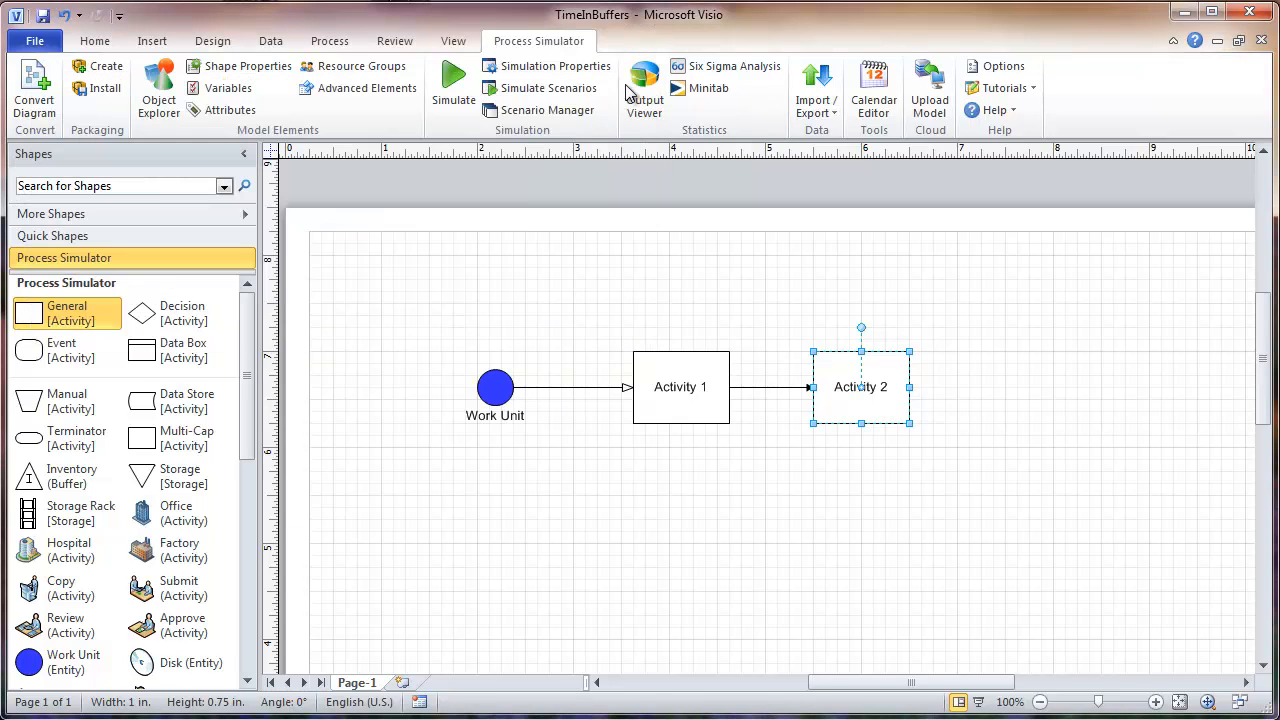
left_click(452, 85)
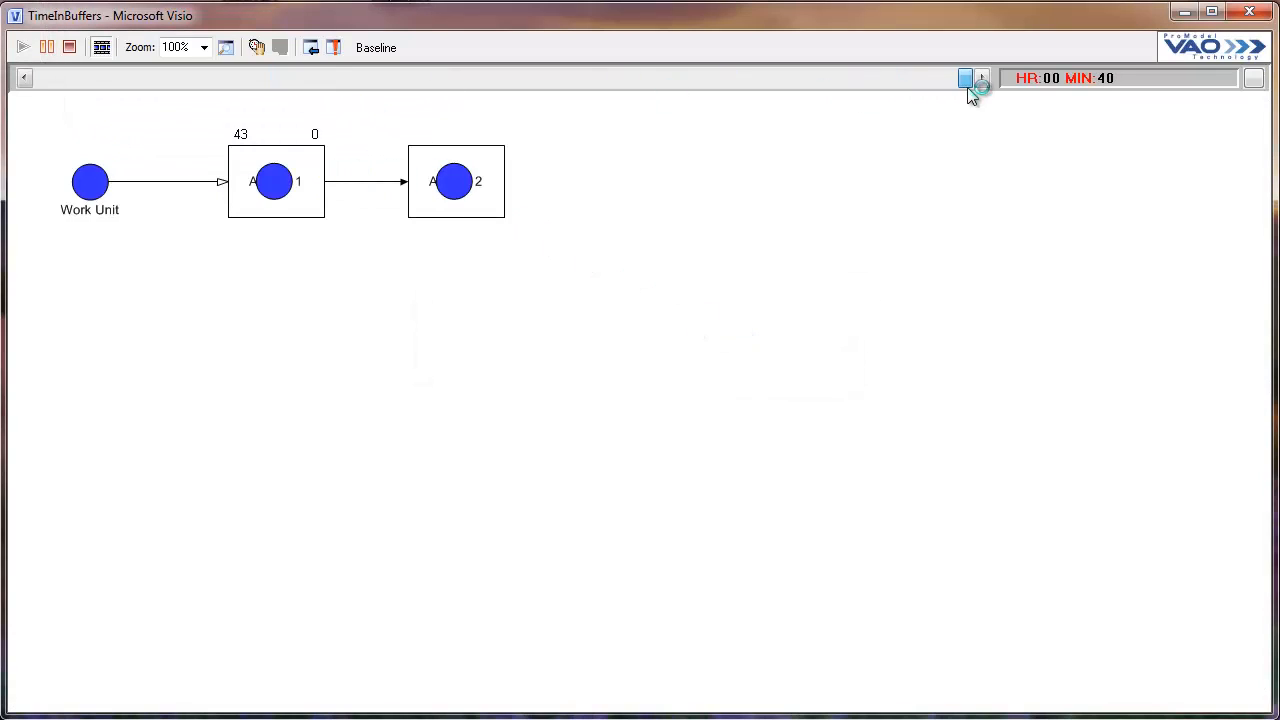
left_click(964, 78)
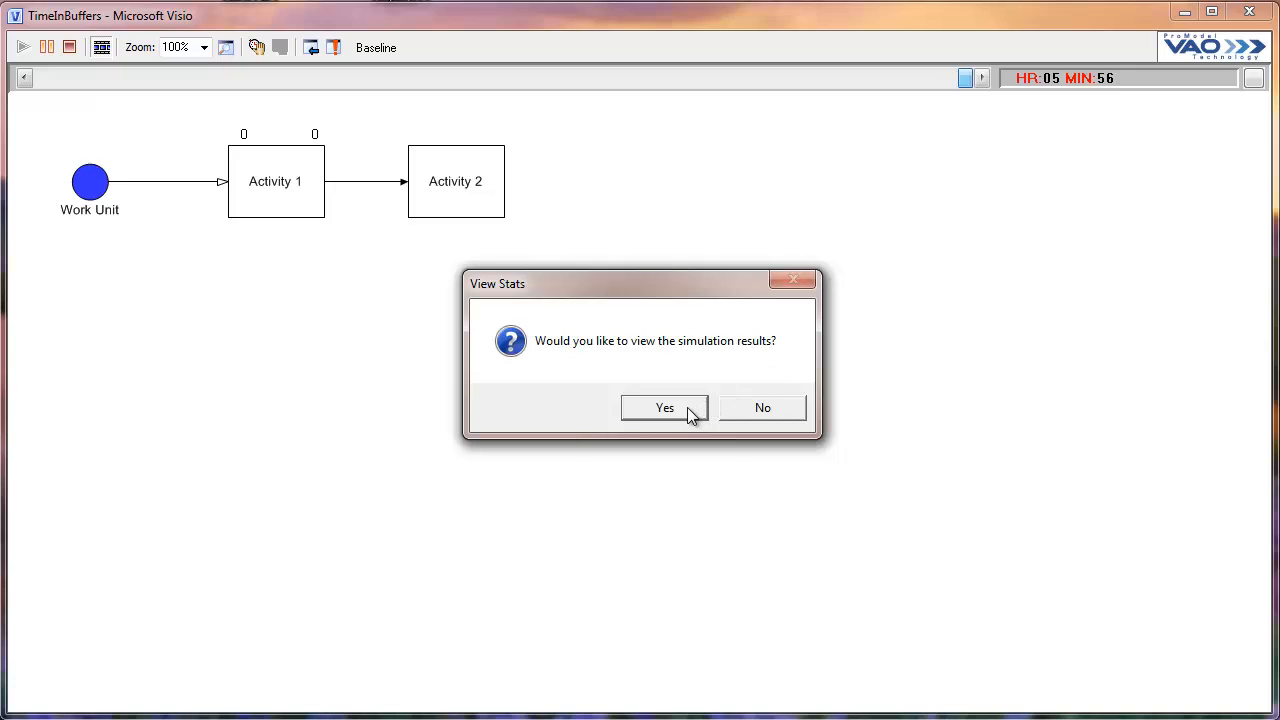
left_click(664, 407)
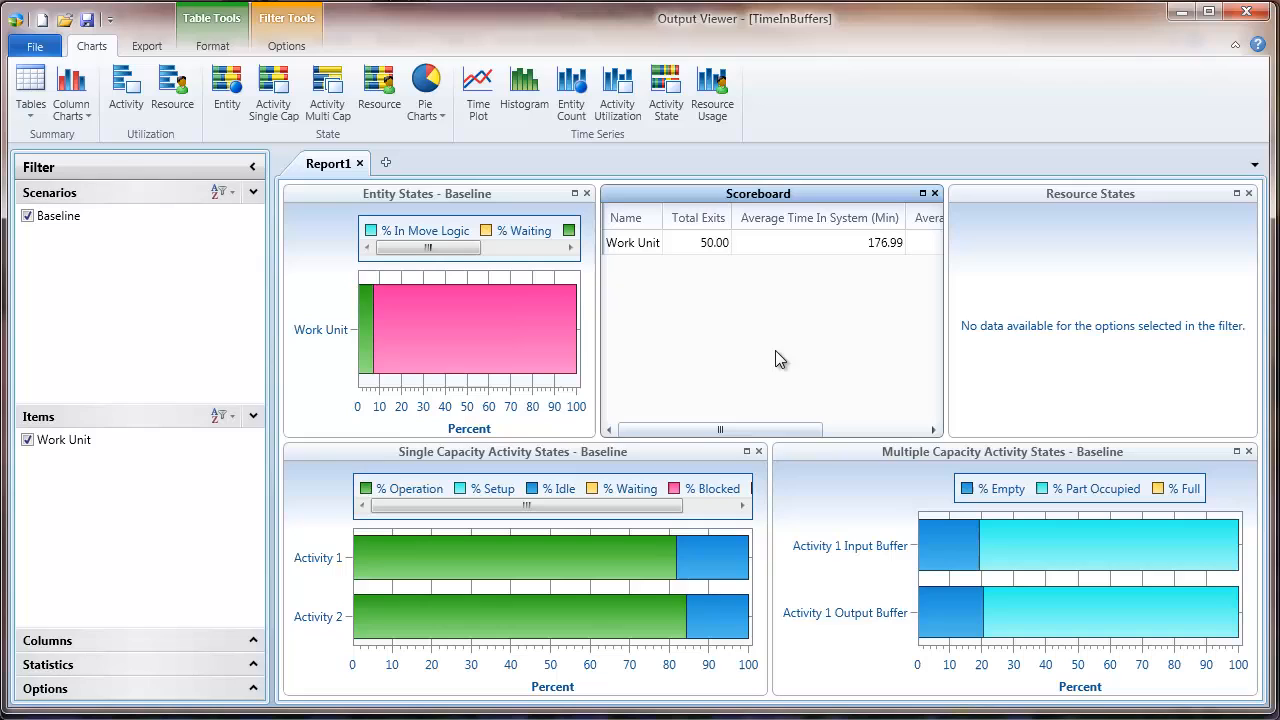
mouse_move(135, 261)
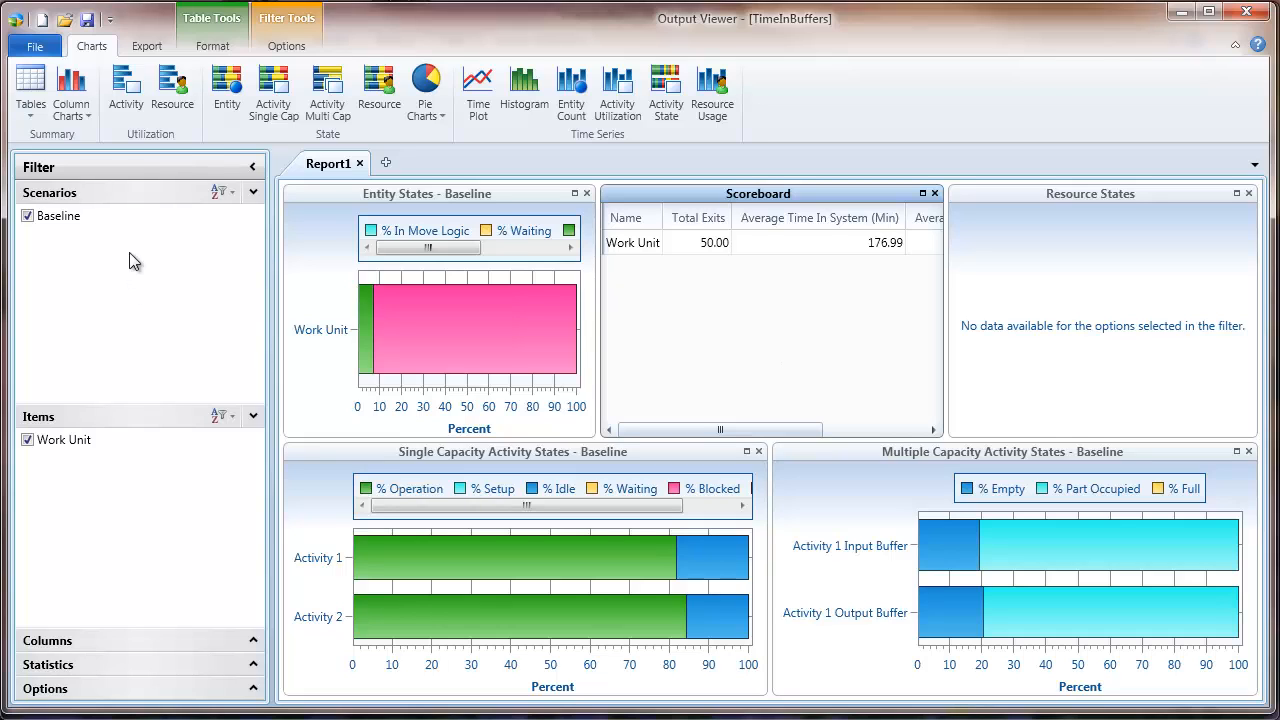
mouse_move(30, 90)
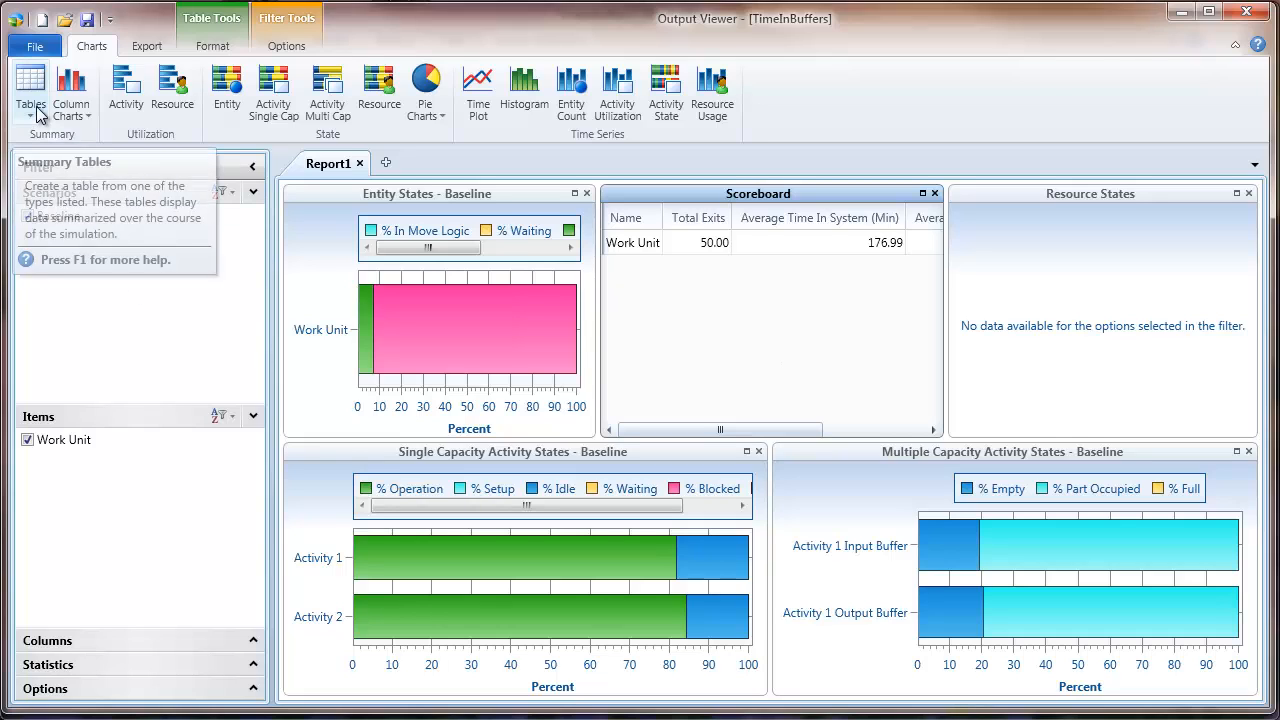
Step: Create the Variable Summary table, check vTimeInBuffer and vTimeOutBuffer, and sort by maximum value descending
left_click(30, 90)
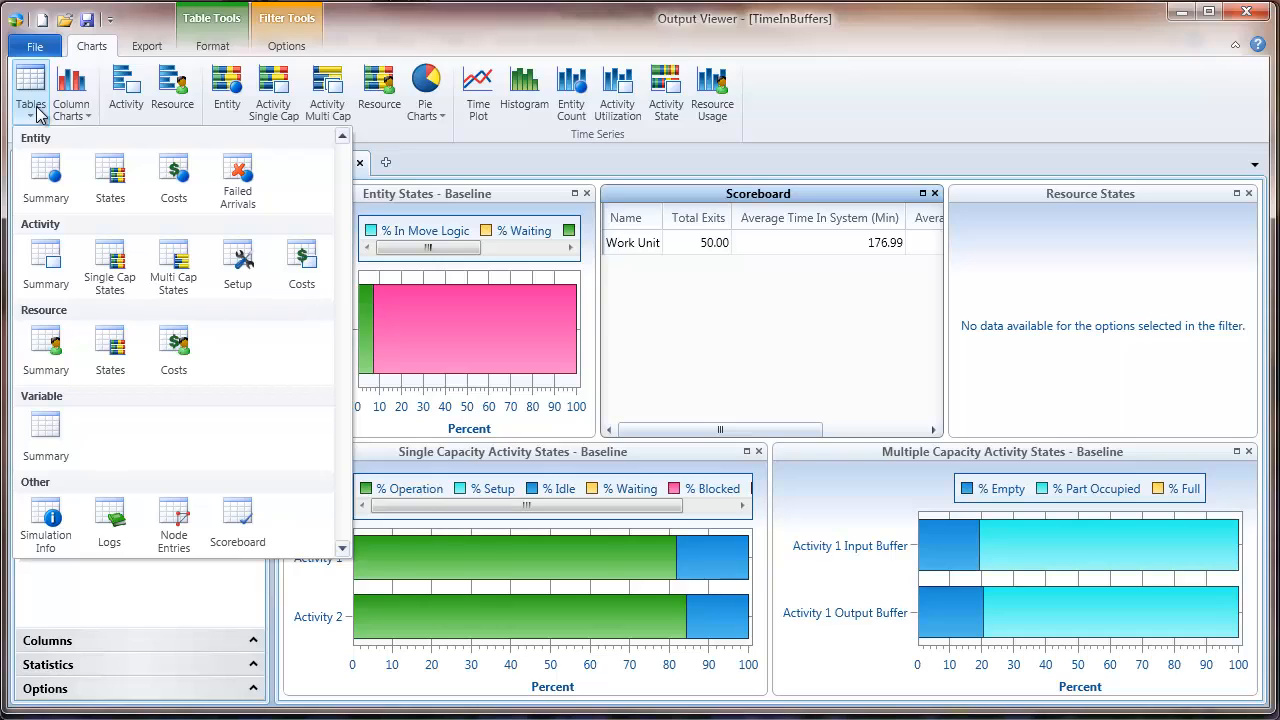
mouse_move(45, 435)
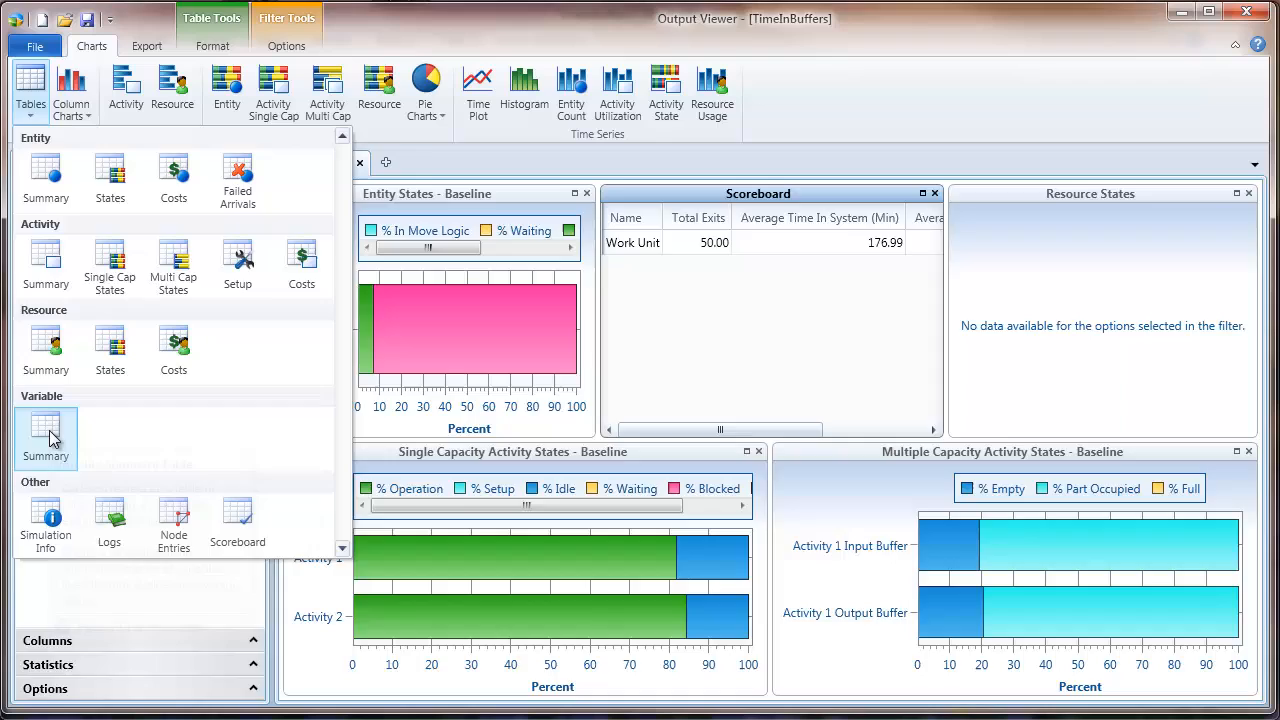
left_click(45, 437)
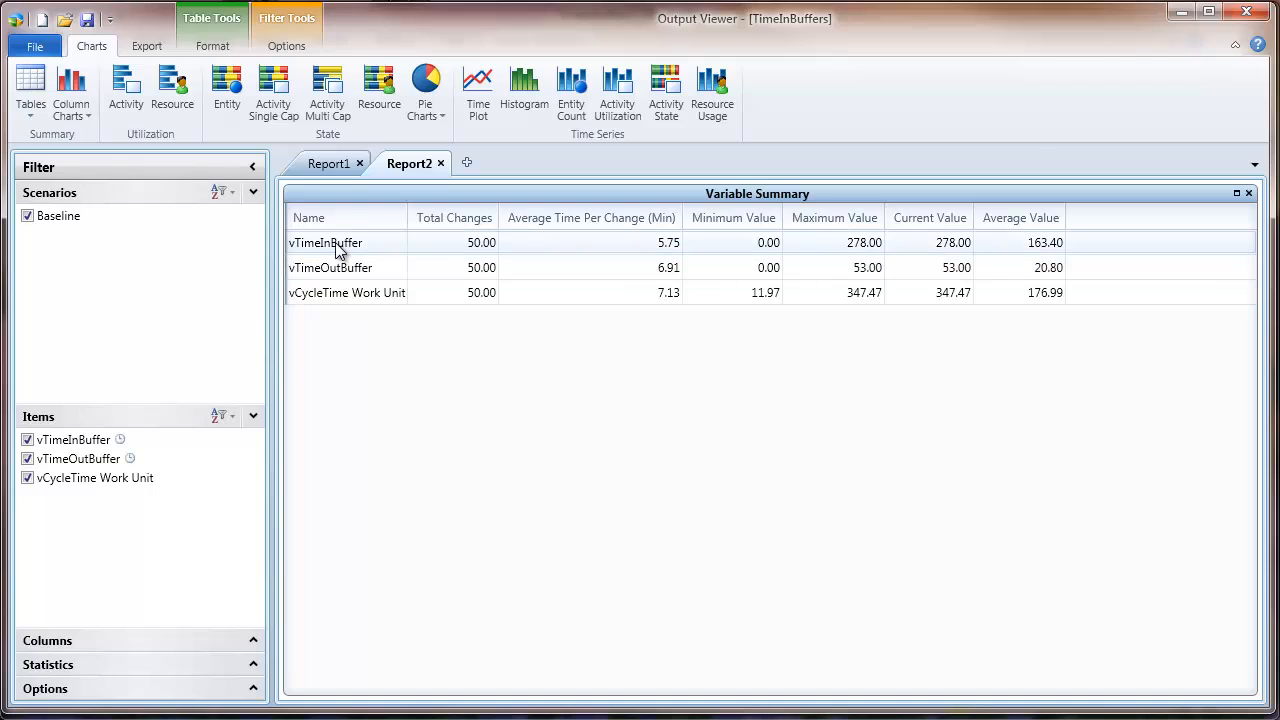
left_click(325, 242)
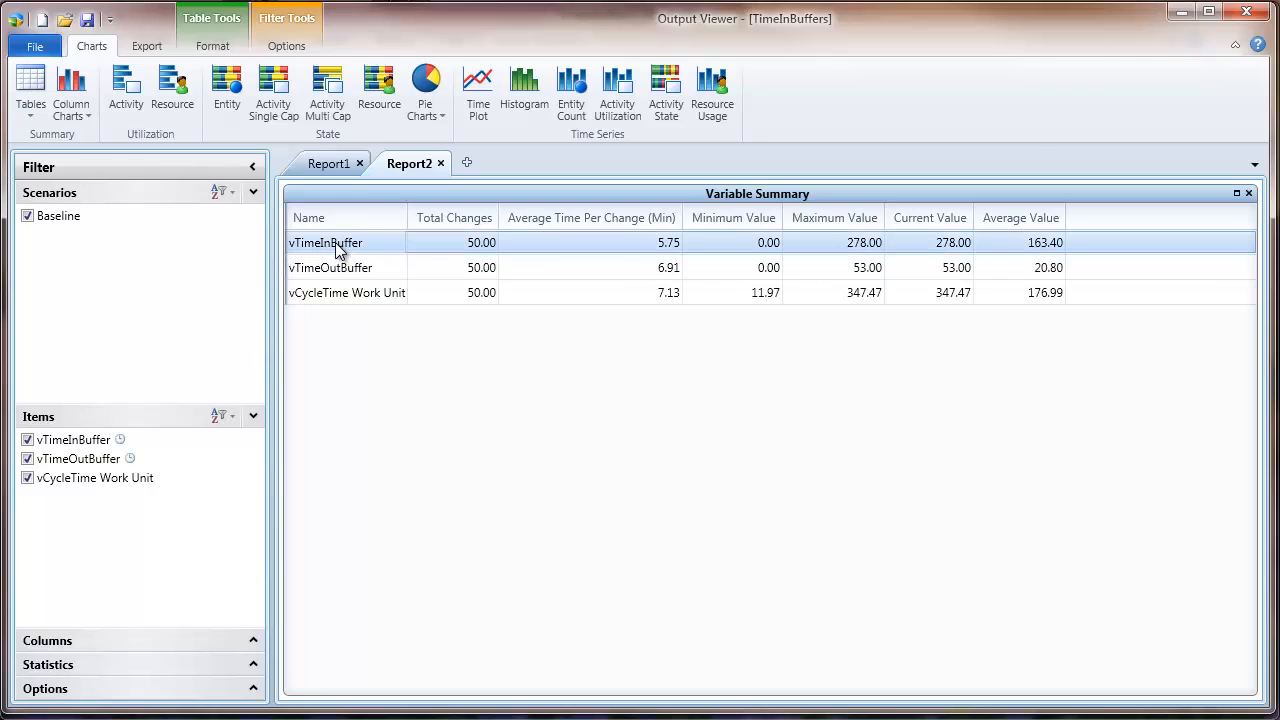
left_click(340, 267)
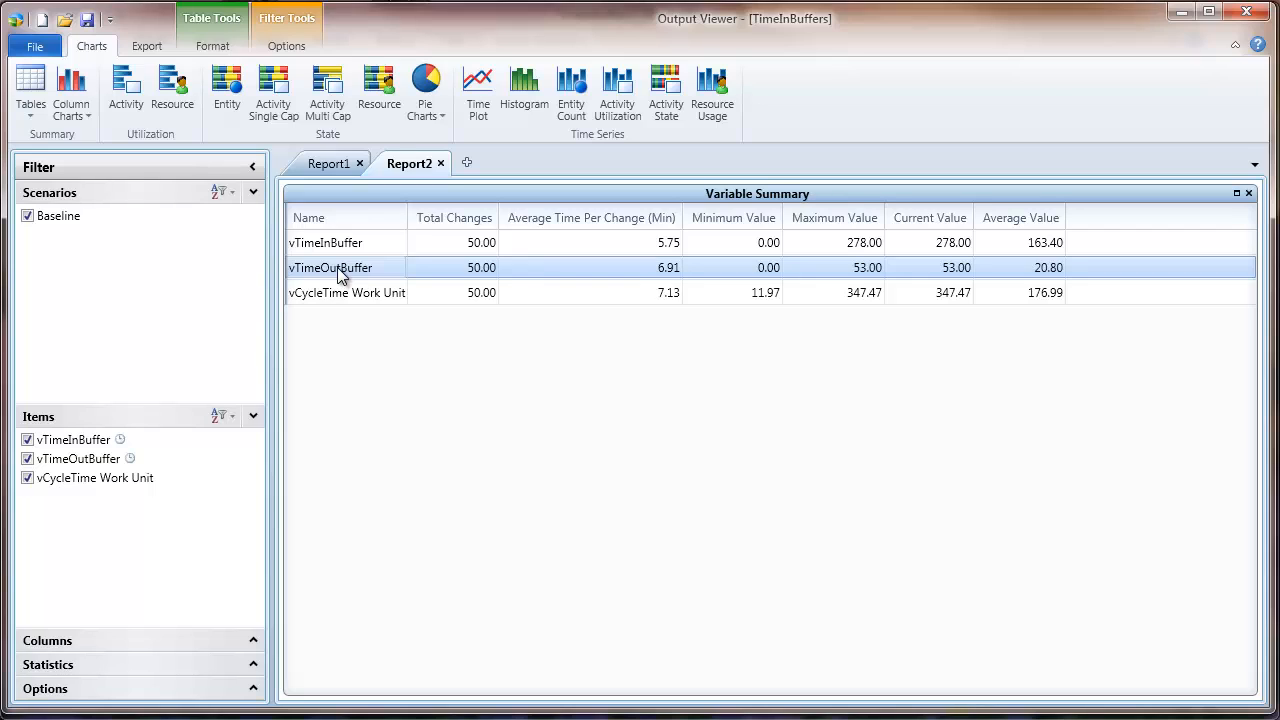
mouse_move(815, 275)
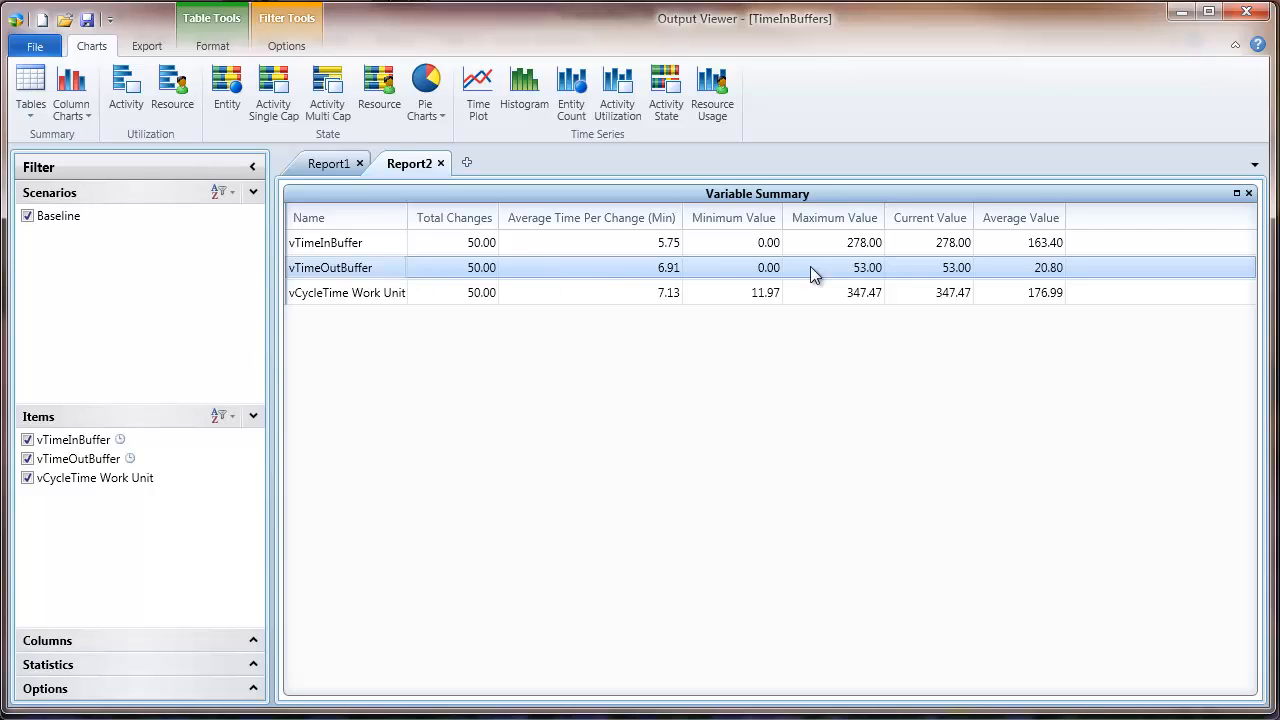
left_click(833, 217)
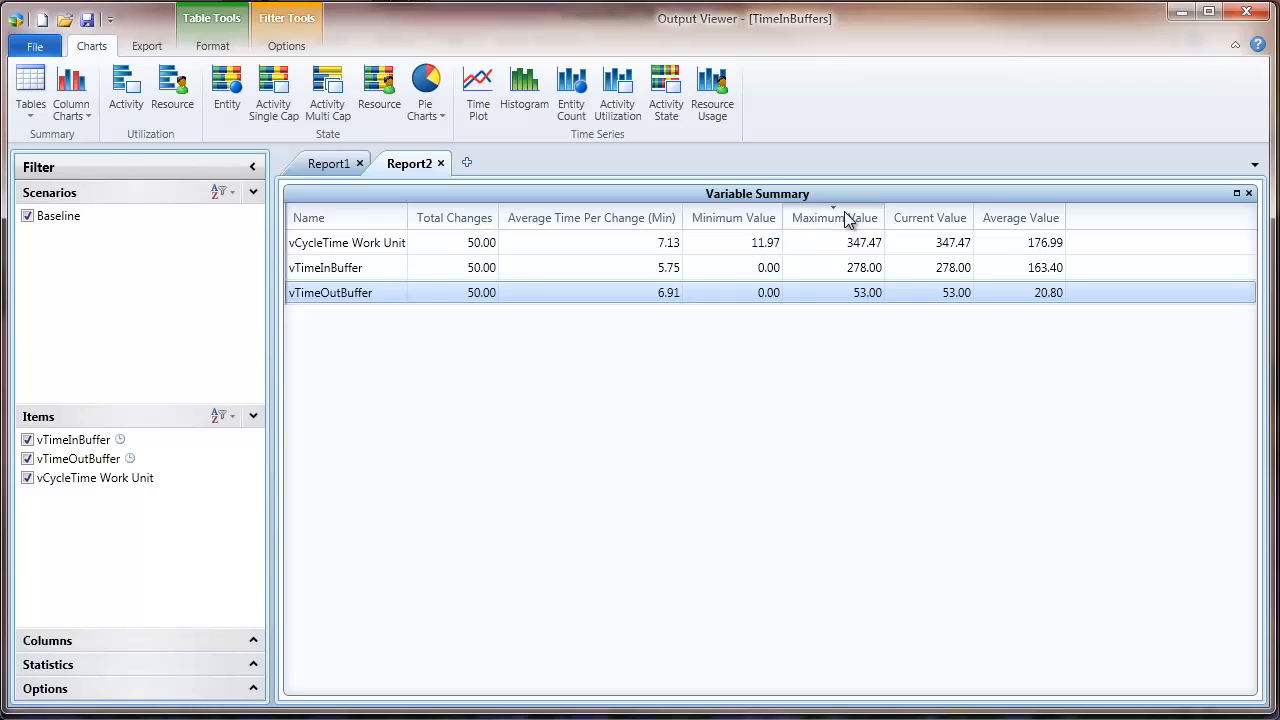
mouse_move(1020, 222)
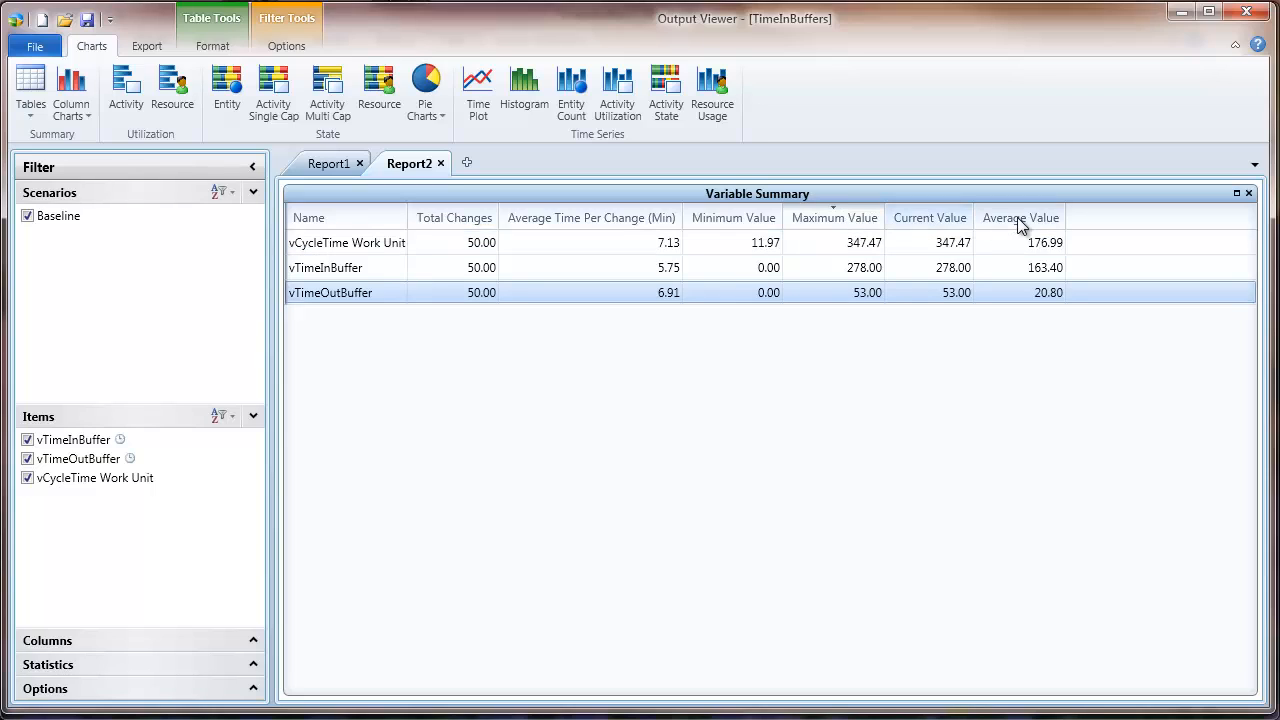